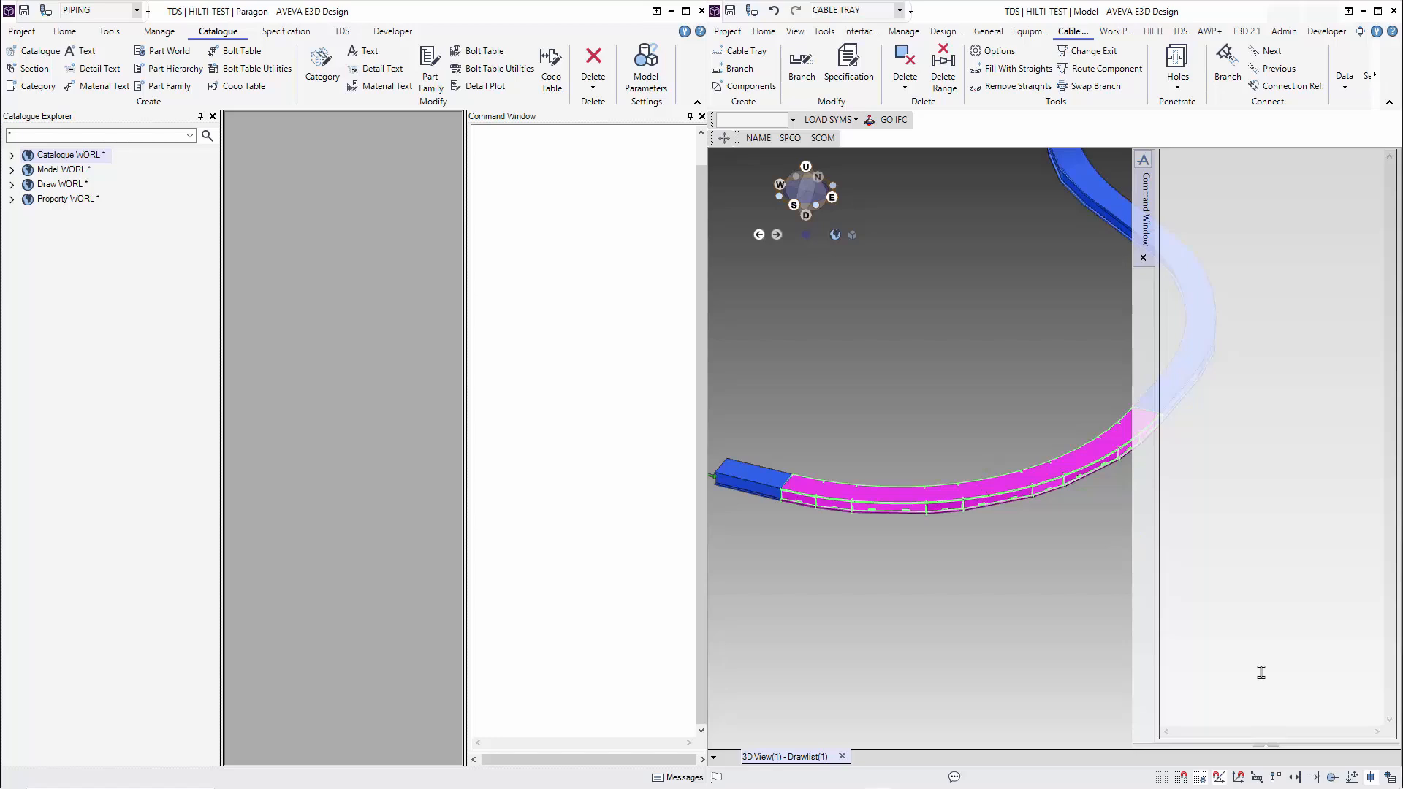
# Query the cable tray's catalogue reference with 'q catref' and copy the returned value.
pyautogui.write('q cat')
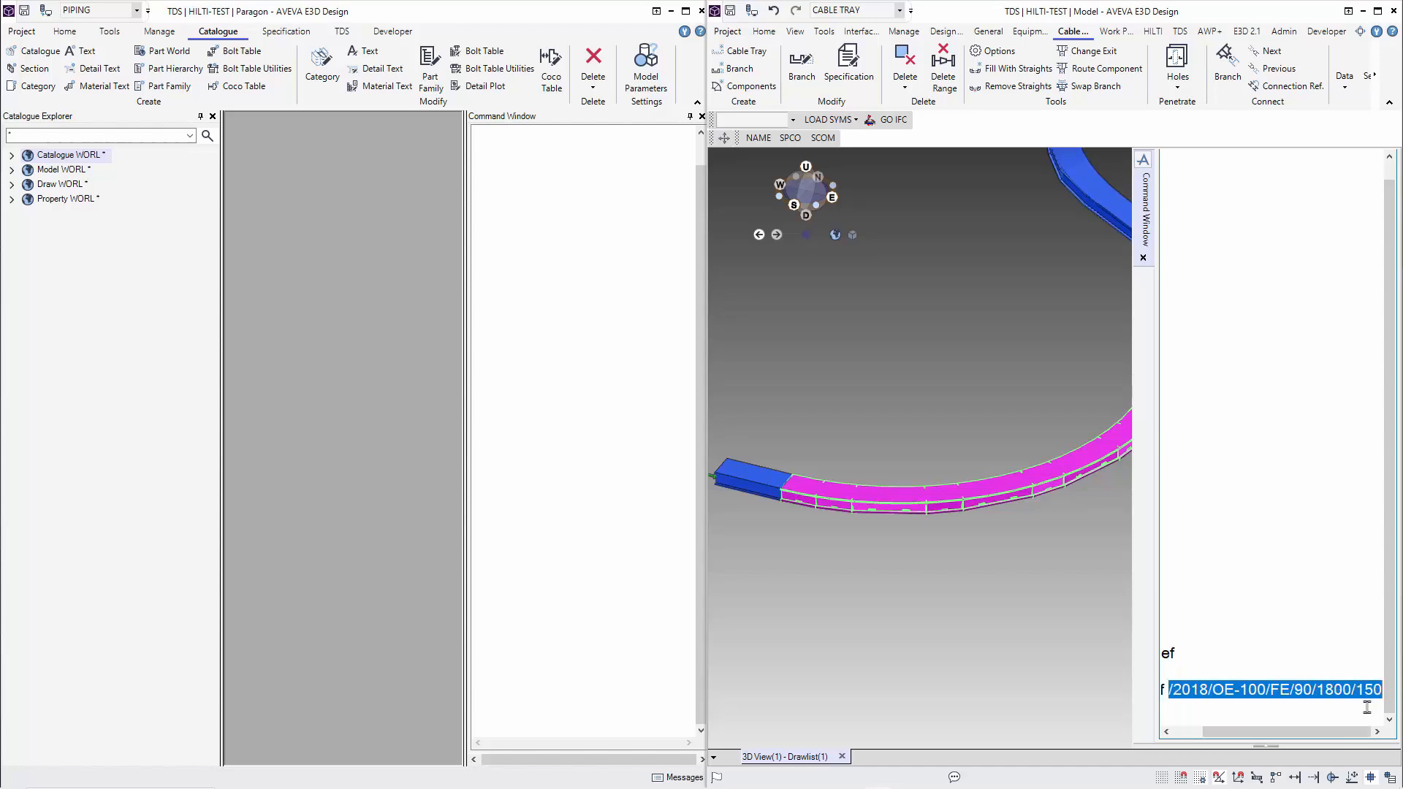
pyautogui.rightClick(1270, 690)
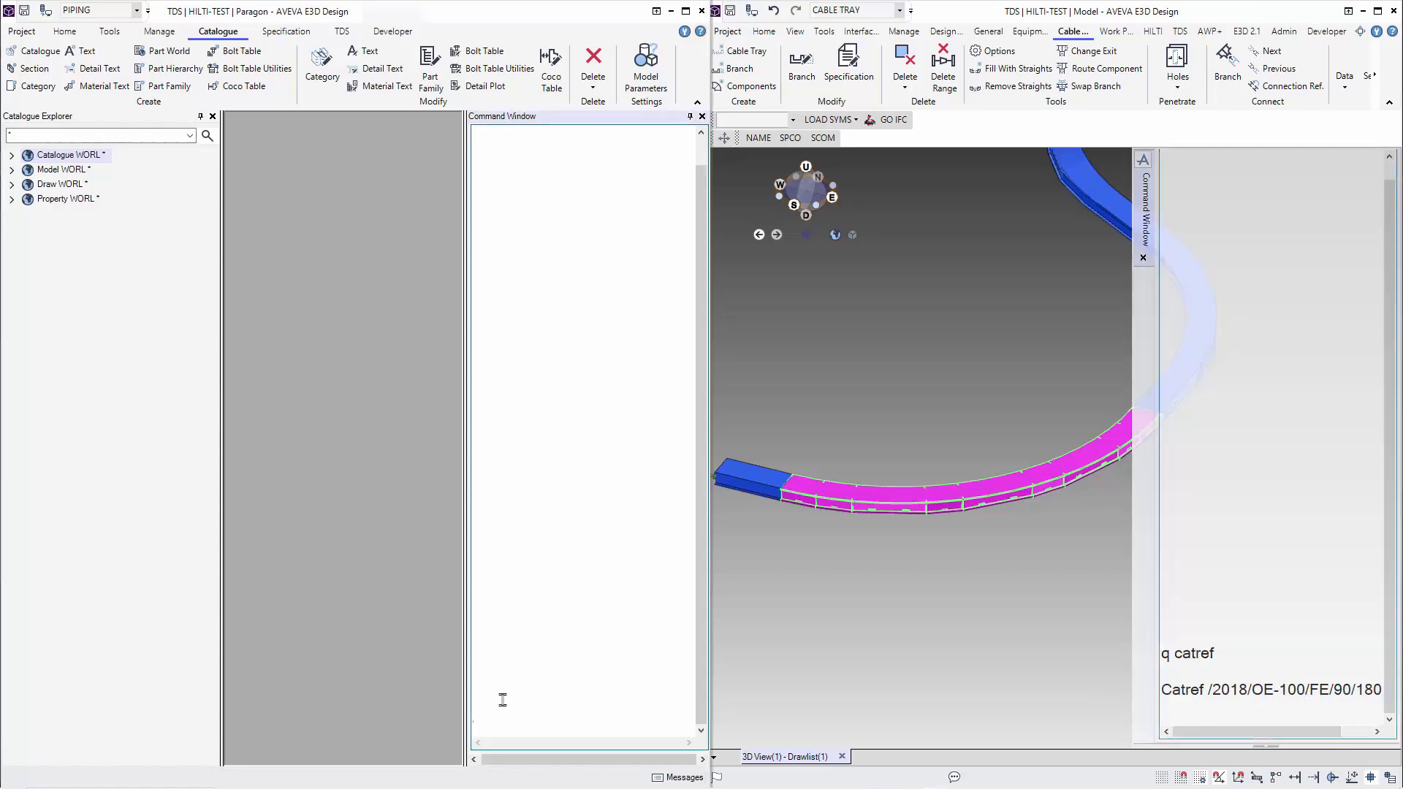
# Search Paragon's catalogue explorer for /2018/OE-100/FE/90/1800/150.
pyautogui.write('/2018/OE-100/FE/90/1800/150')
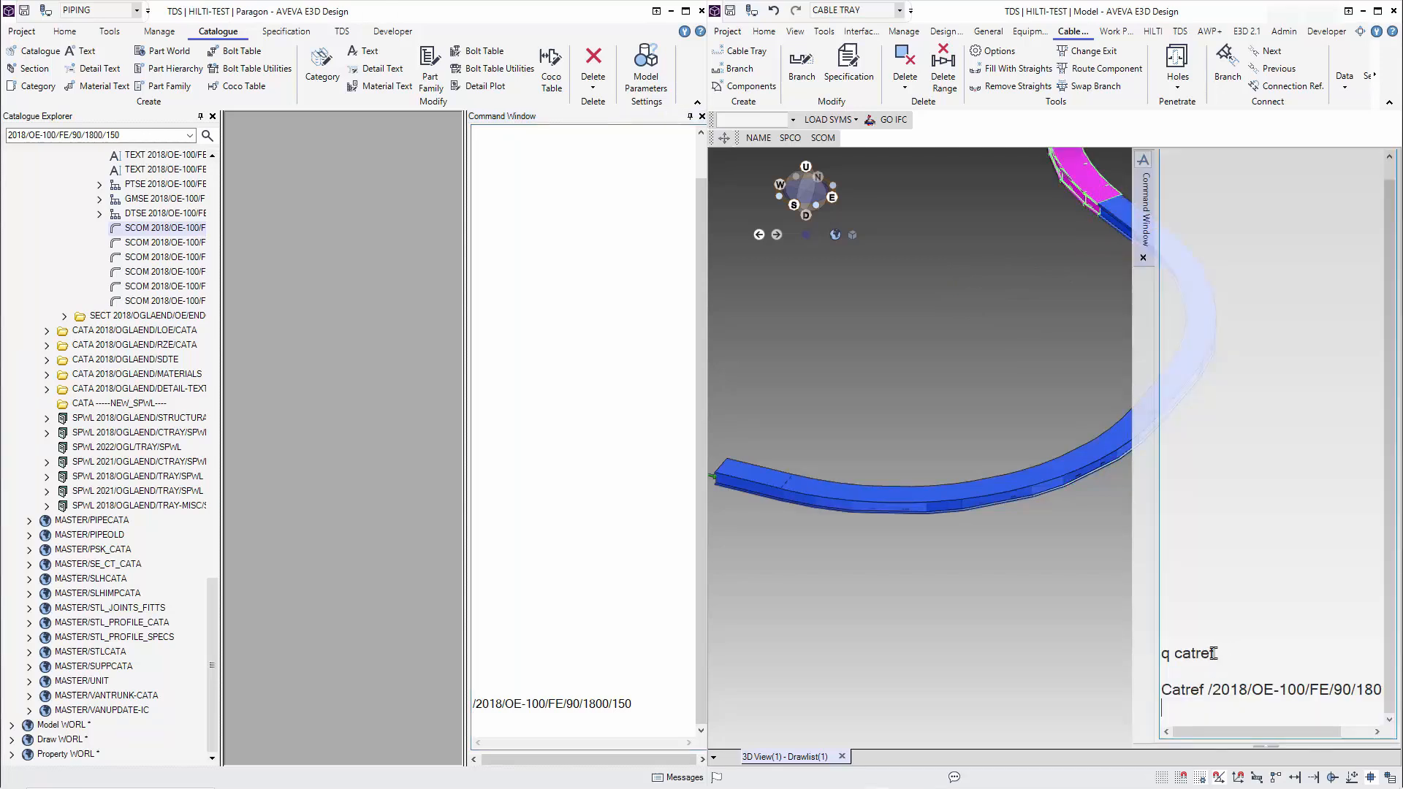
pyautogui.moveTo(789, 139)
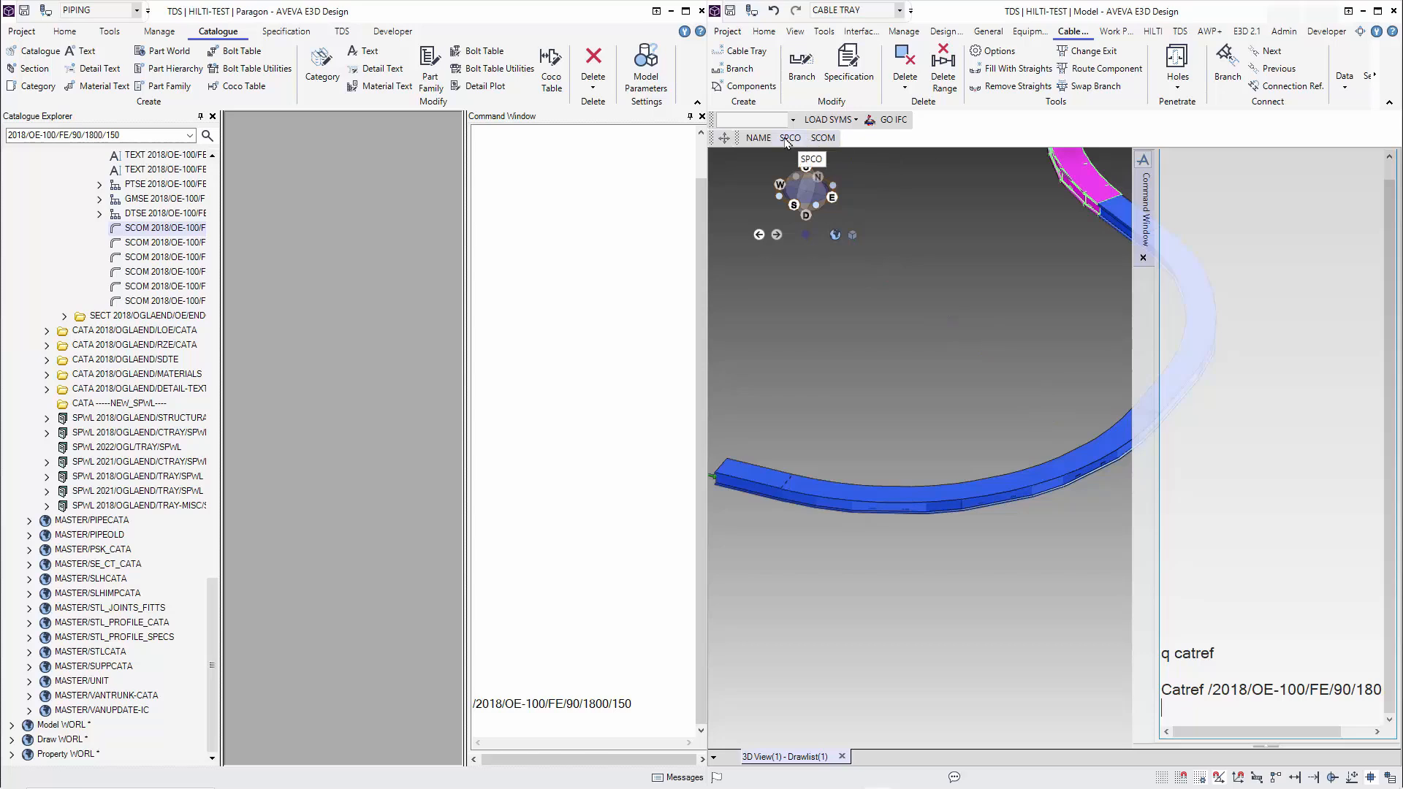
pyautogui.moveTo(822, 139)
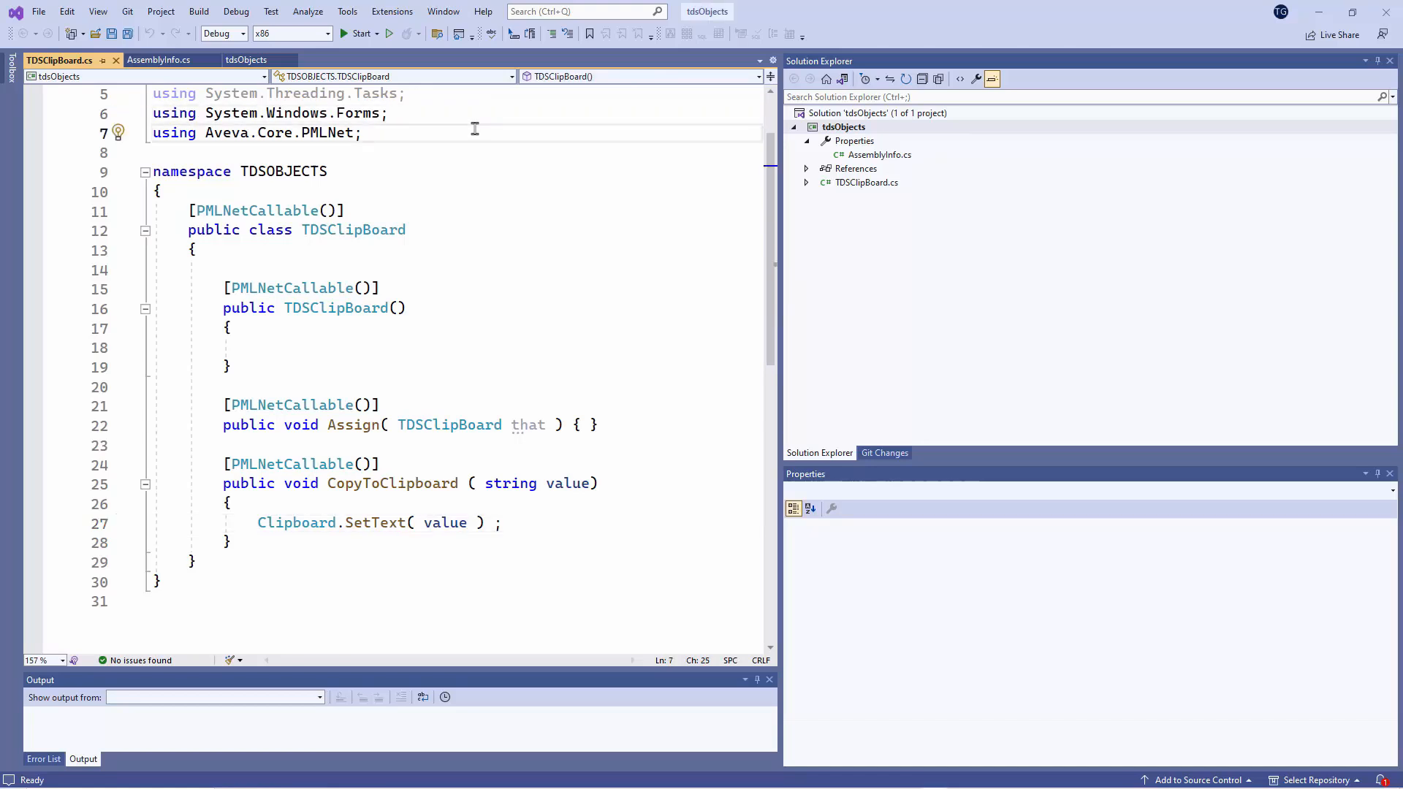
pyautogui.click(366, 131)
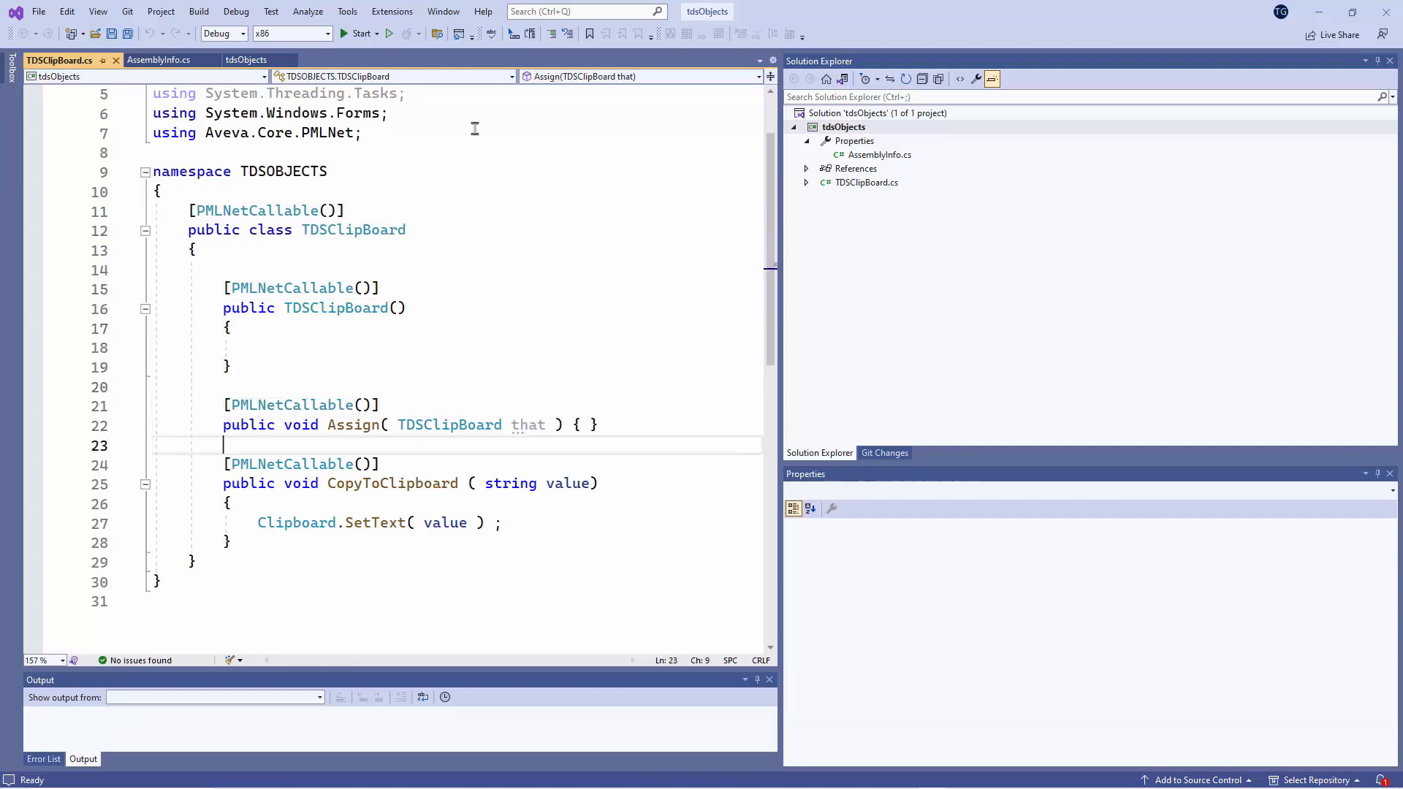
pyautogui.click(386, 484)
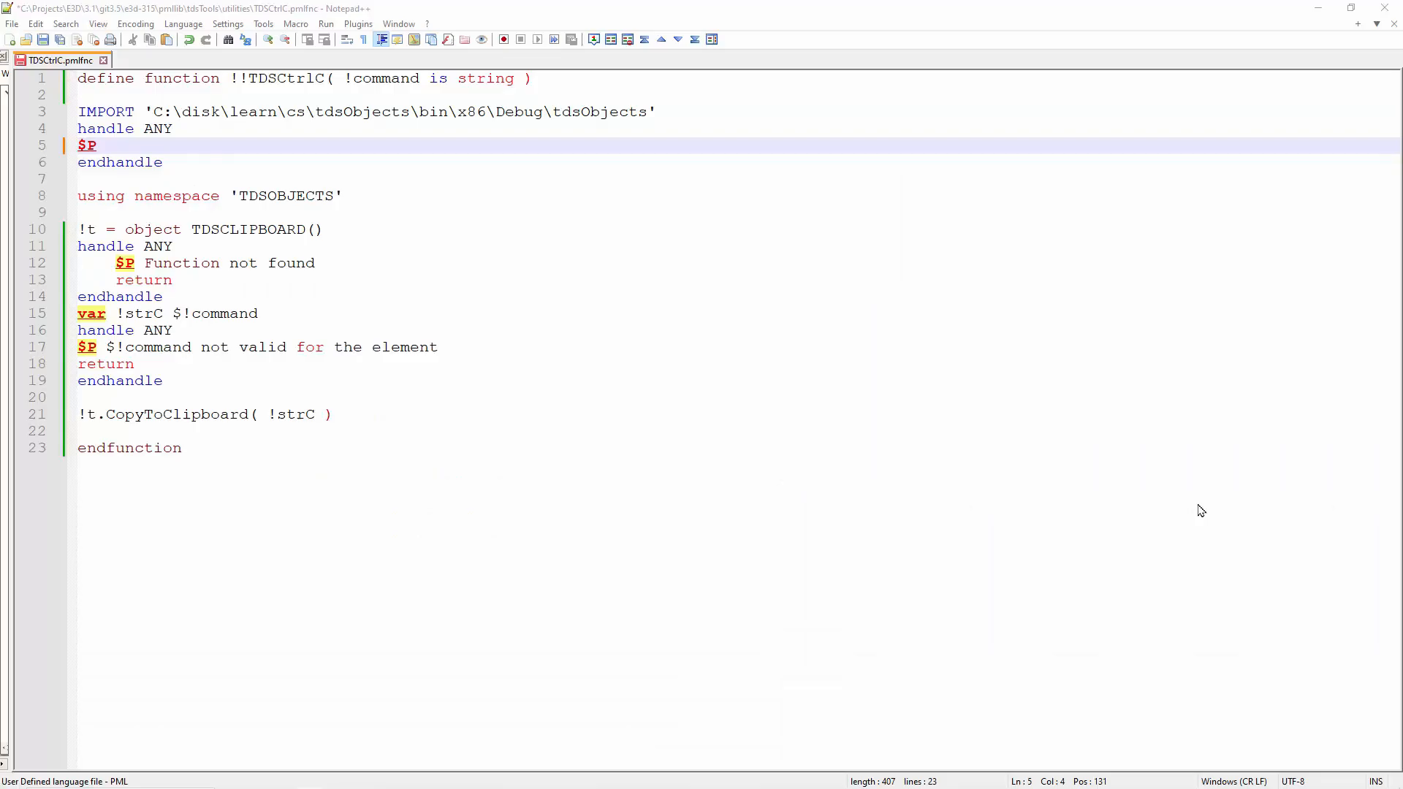
pyautogui.moveTo(478, 169)
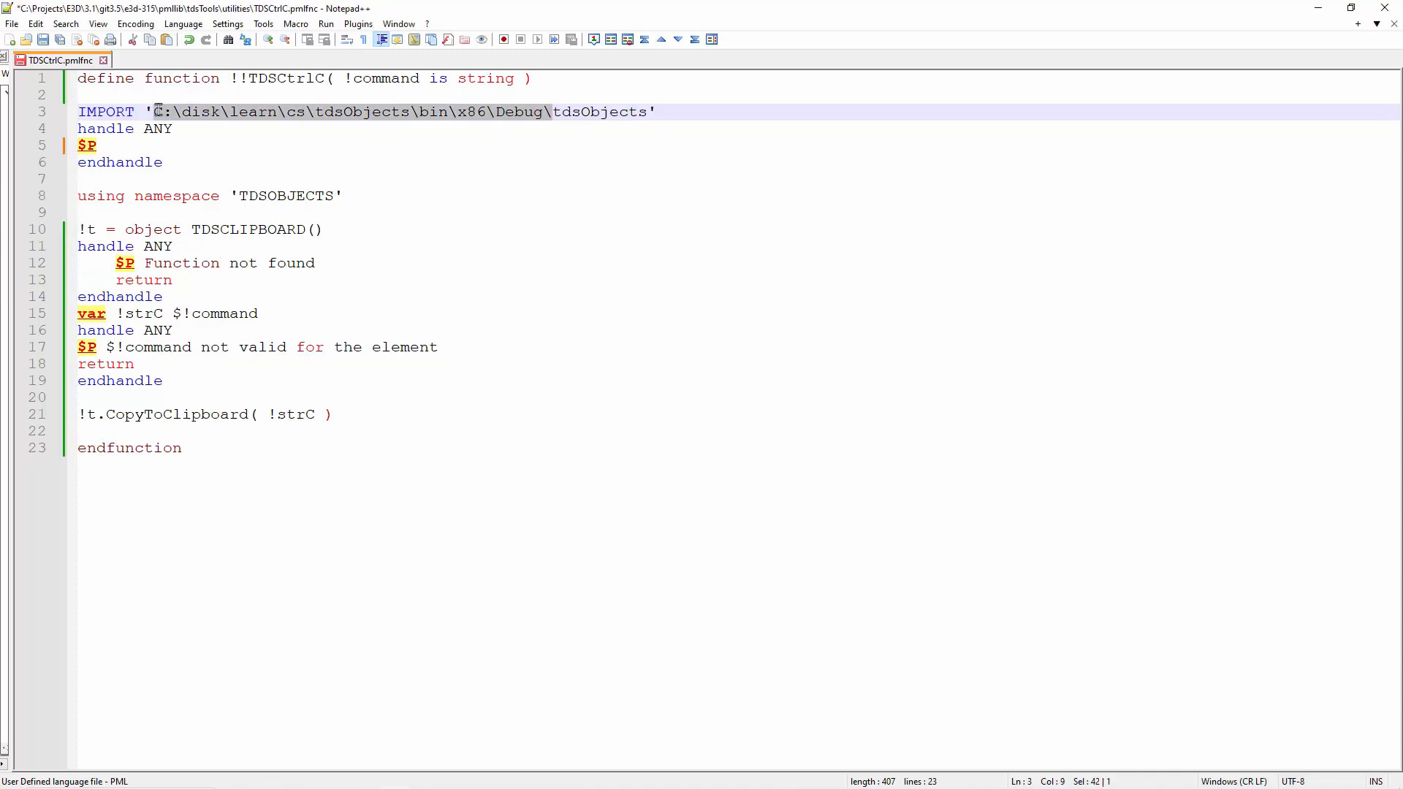
pyautogui.moveTo(364, 177)
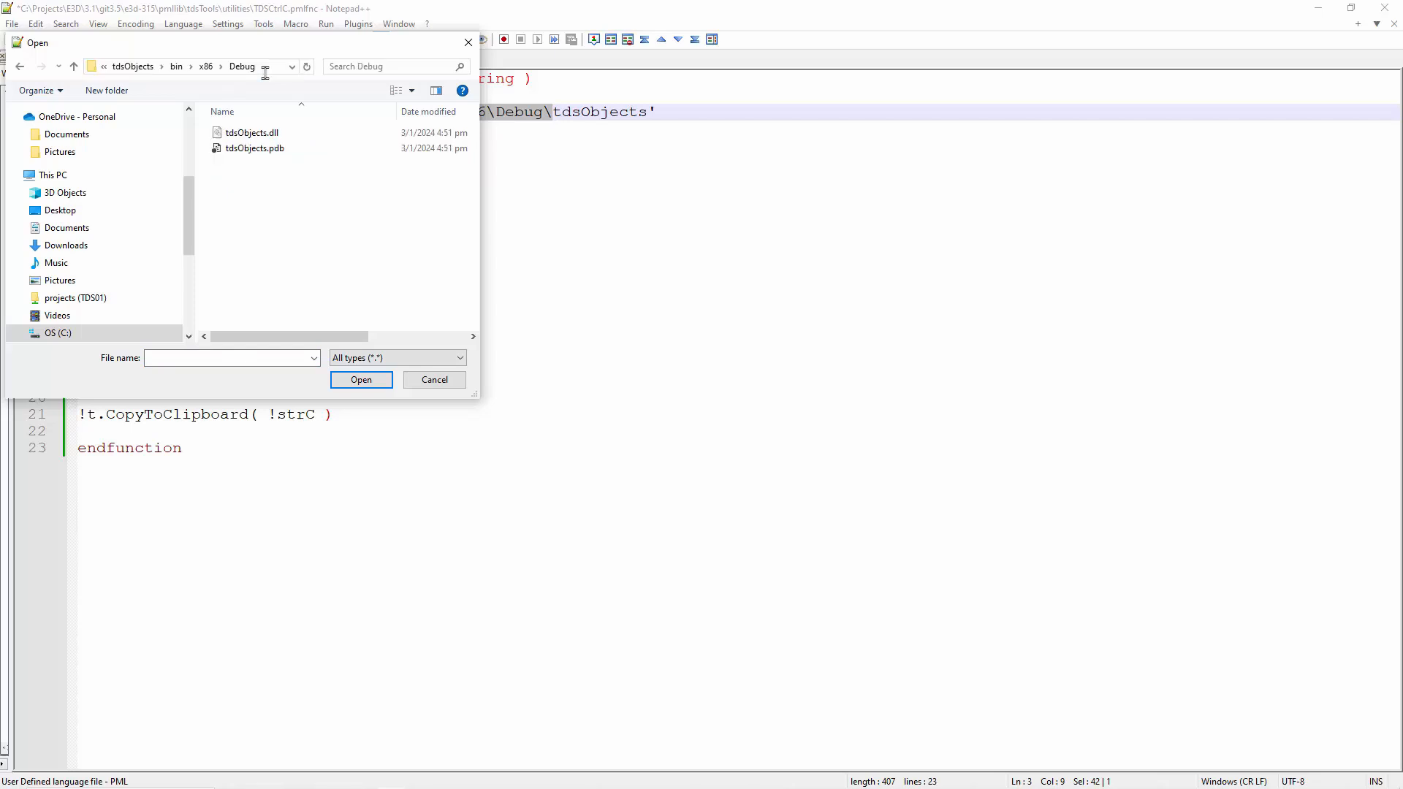
pyautogui.click(251, 131)
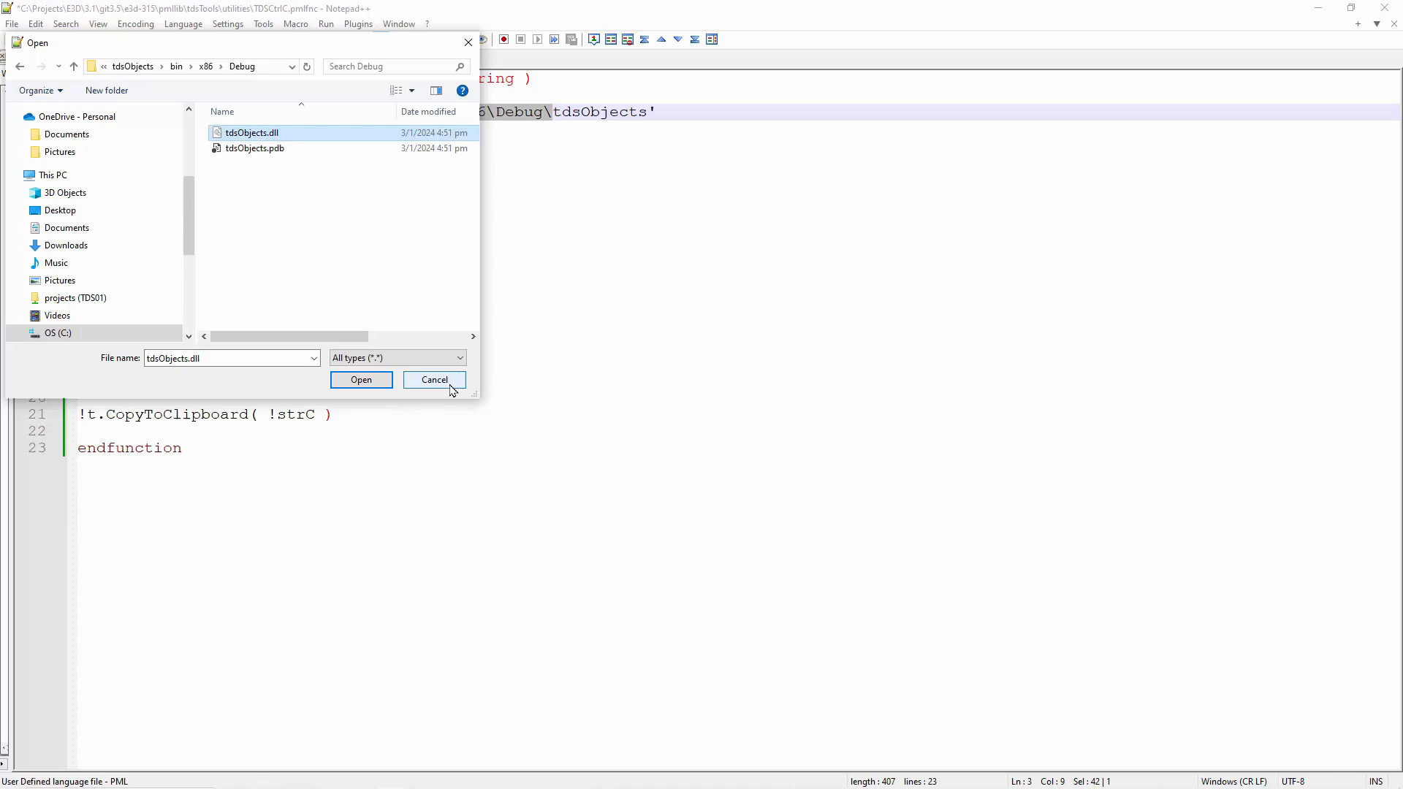
pyautogui.click(434, 380)
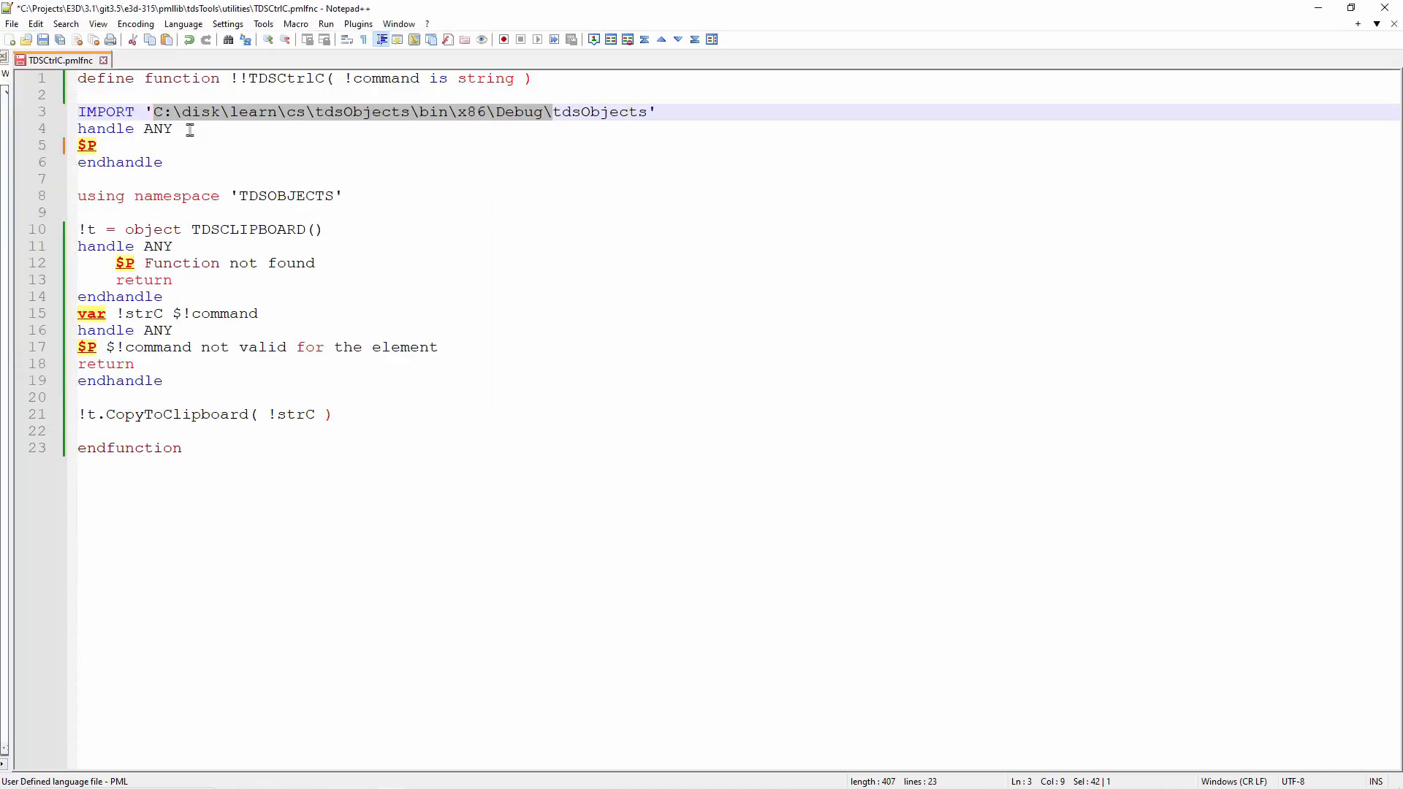
# Add the comment '-- Importing the same dll 2 times will cause error' in the import handler.
pyautogui.press('Enter')
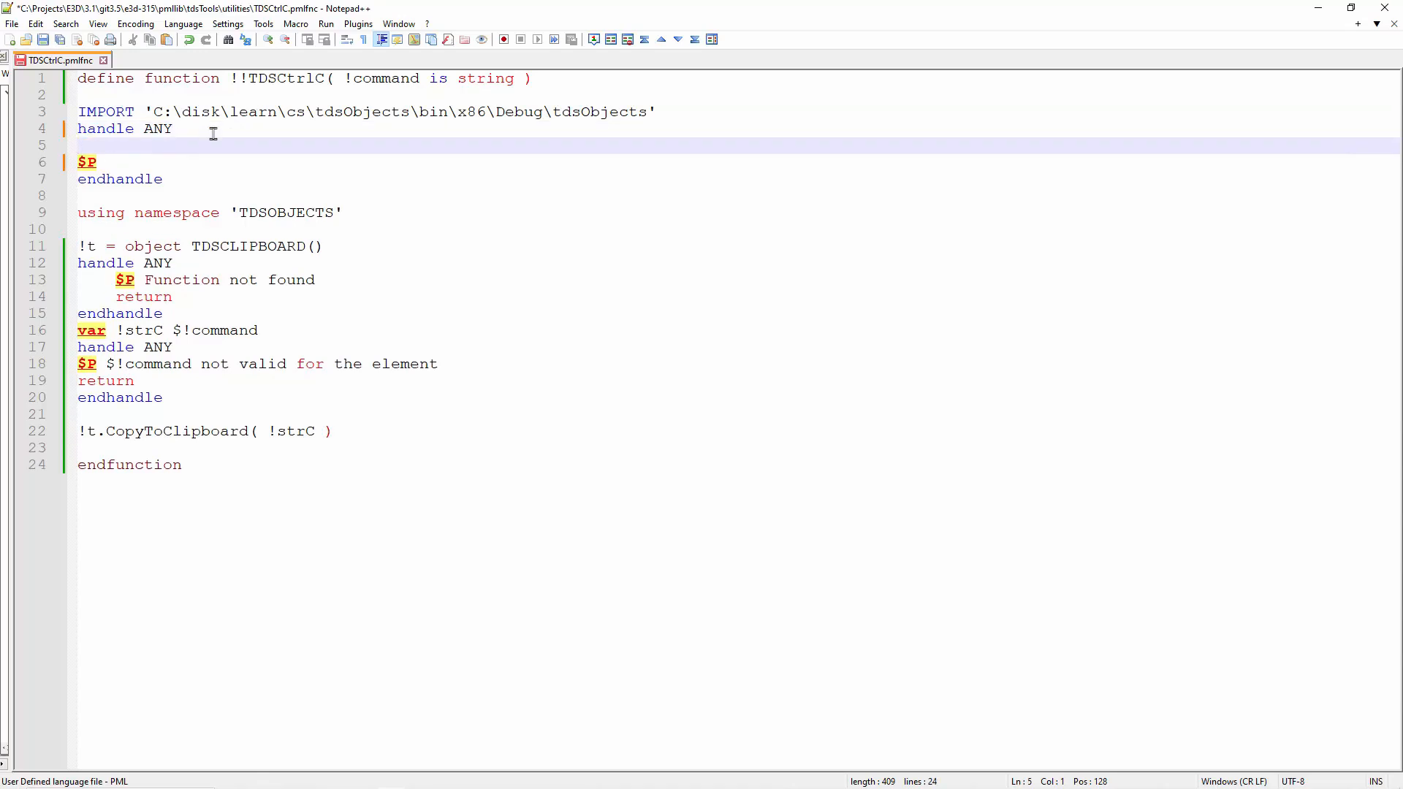
pyautogui.write('-- y')
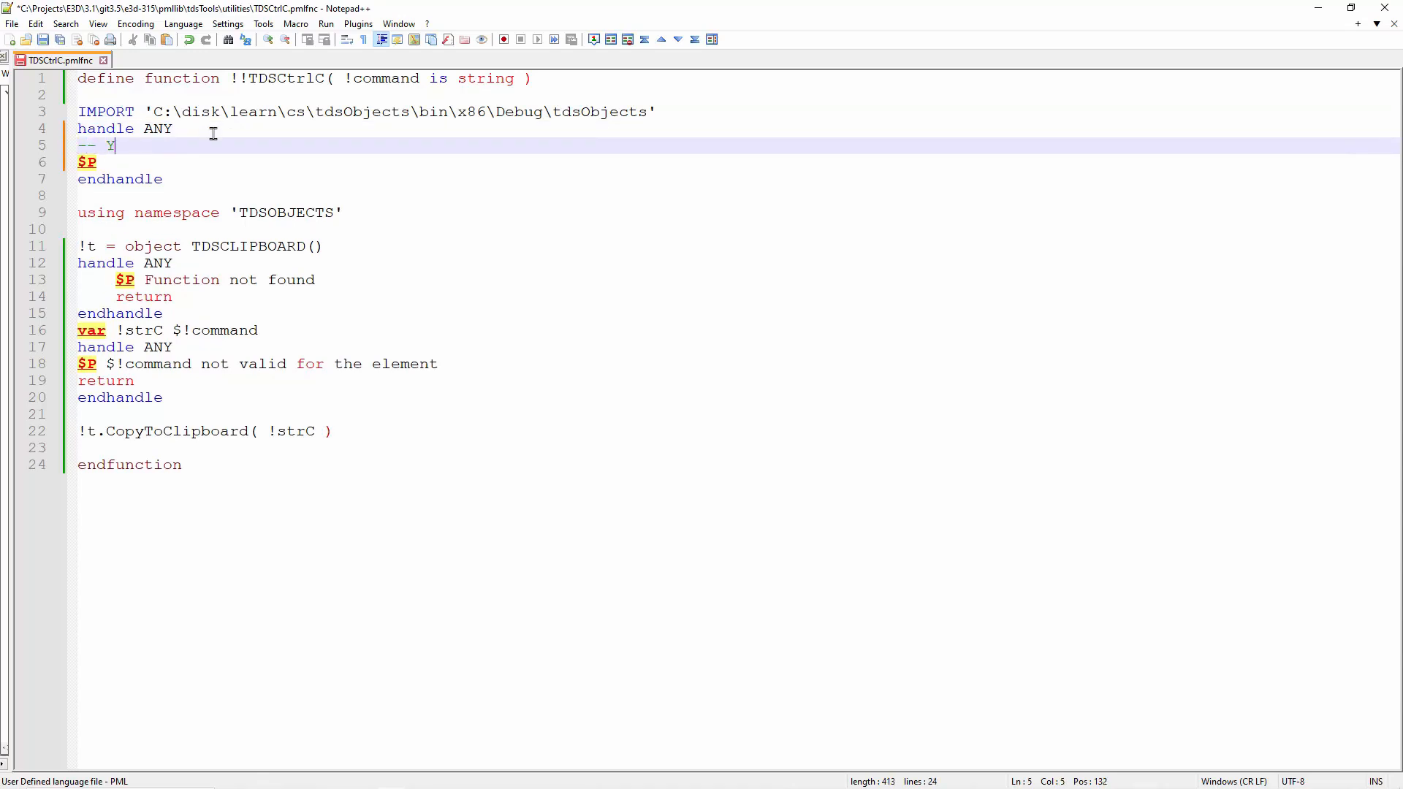
pyautogui.write('Im')
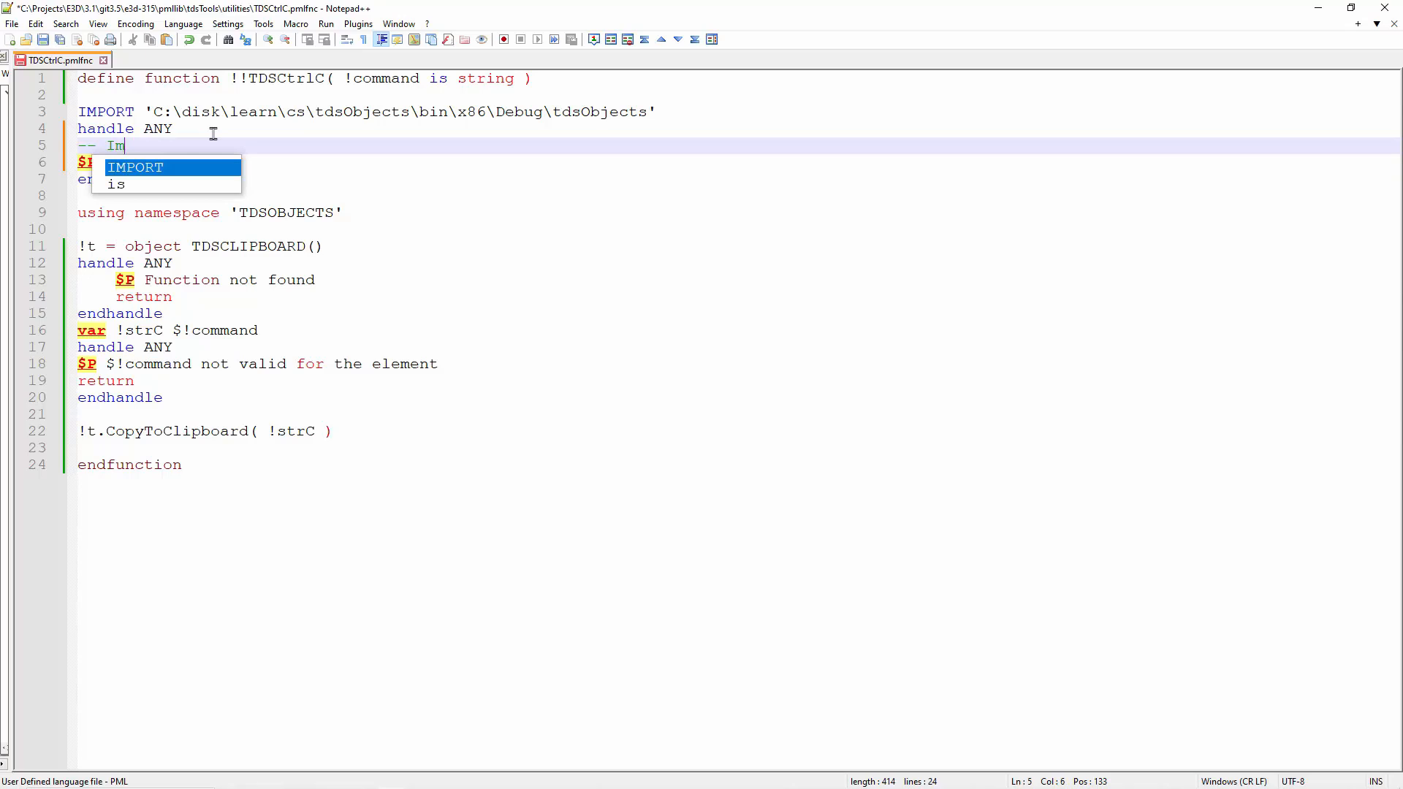
pyautogui.write('porting the same dll')
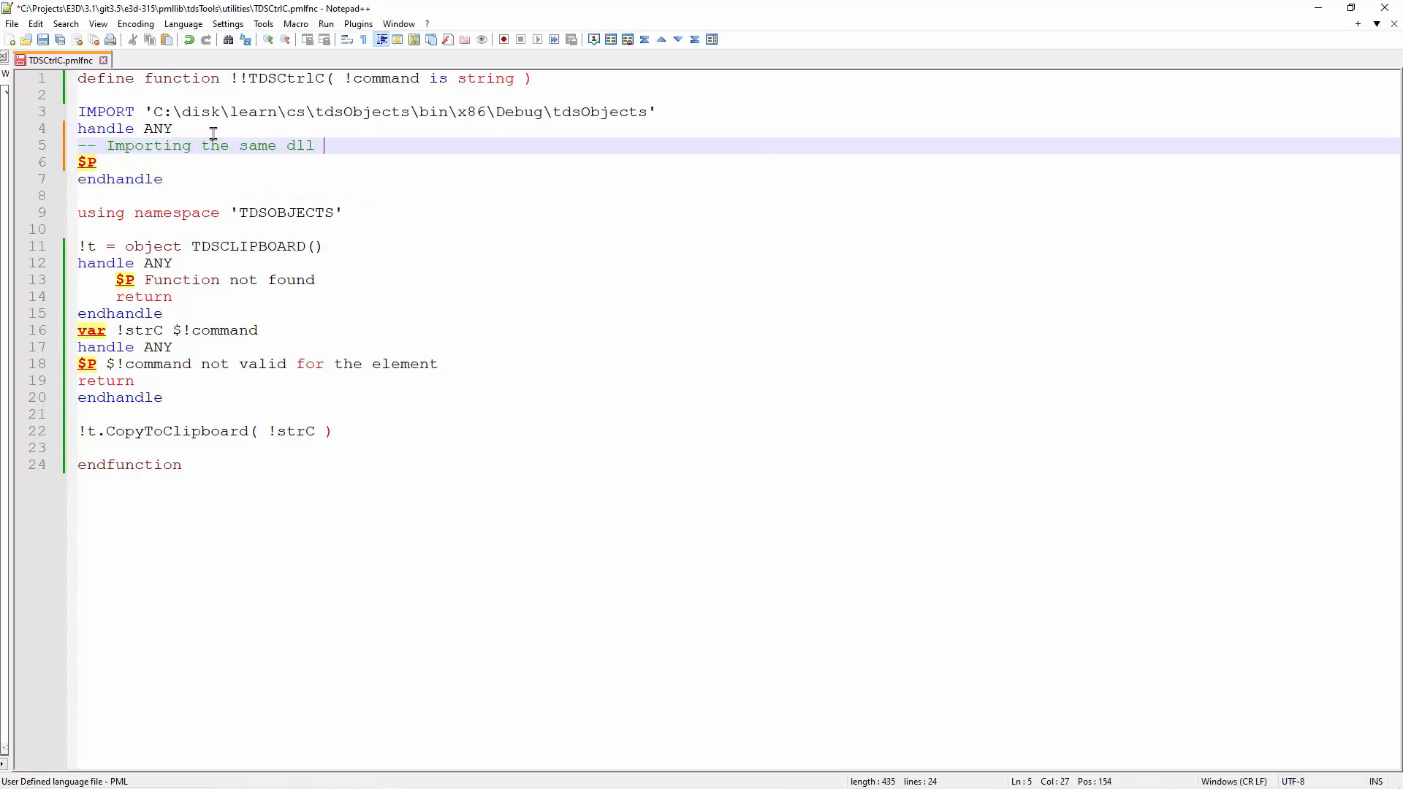
pyautogui.write('2 times will caus')
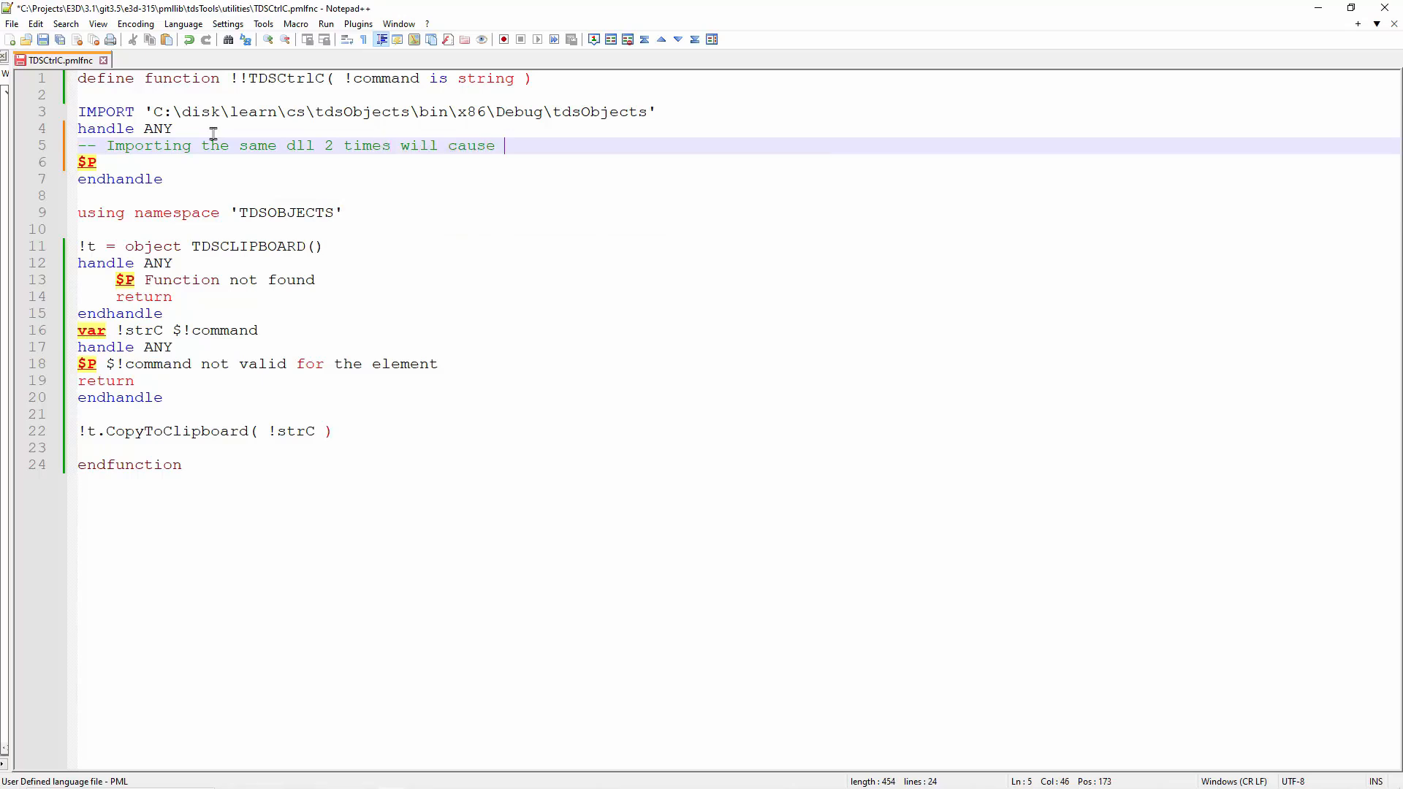
pyautogui.write('error')
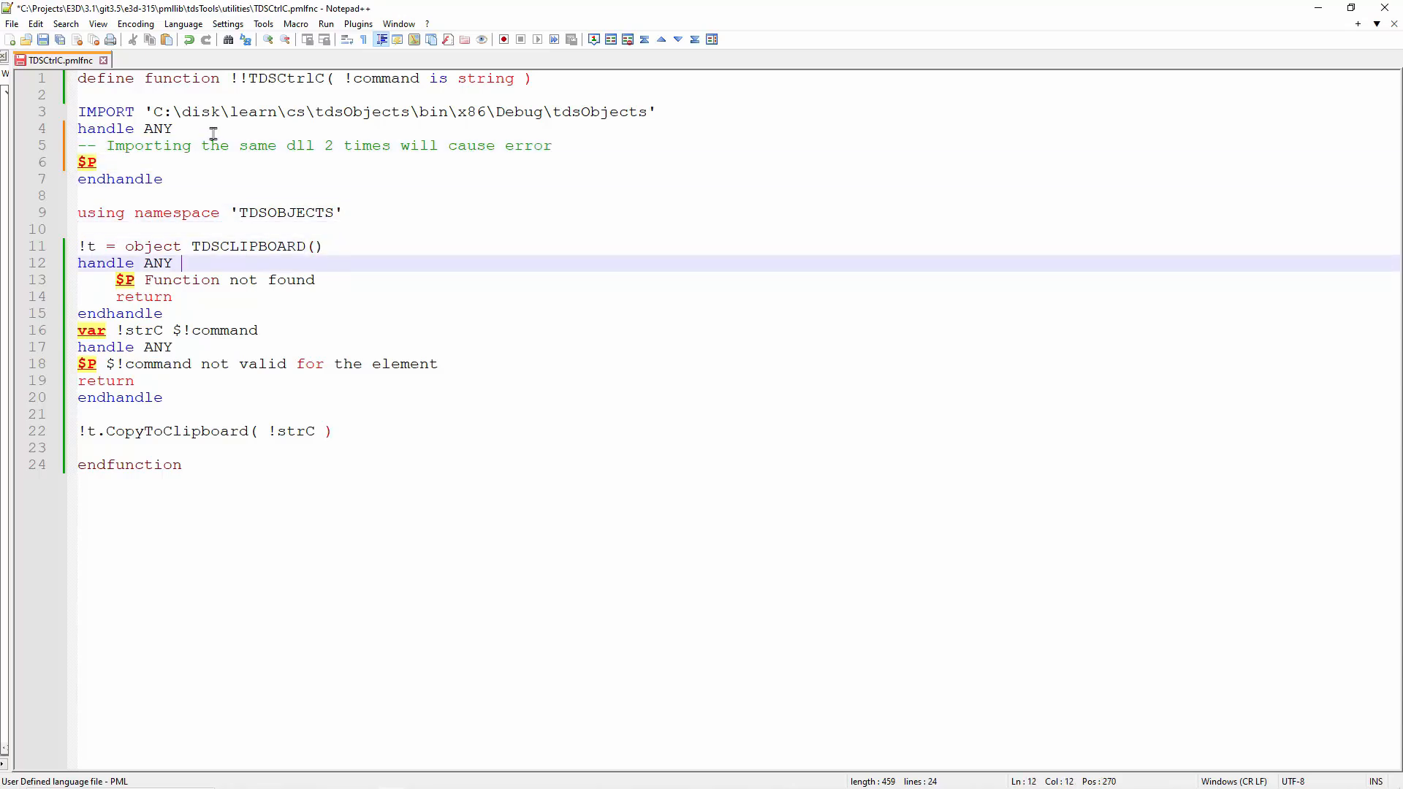
pyautogui.click(316, 279)
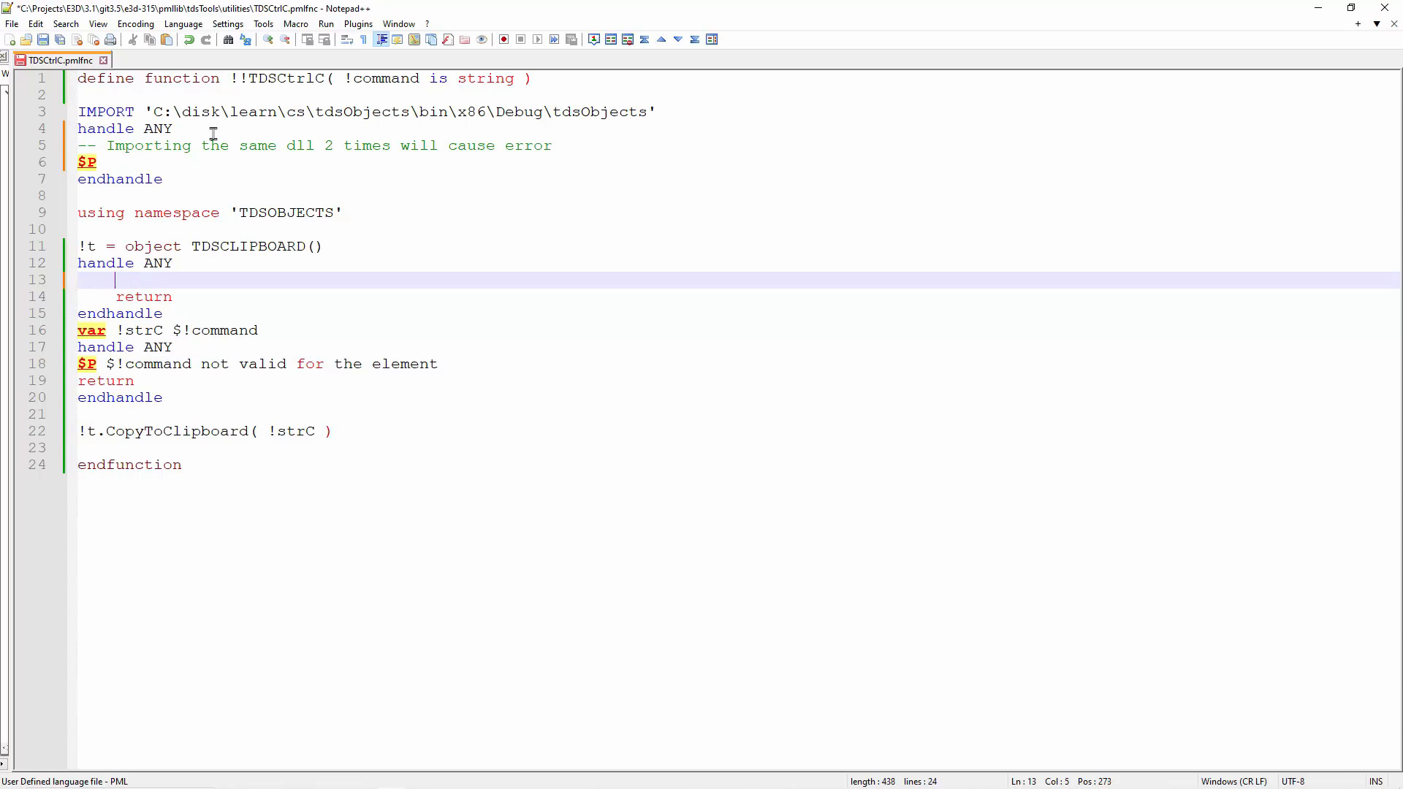
# Comment the object-creation handler: error may not be from re-importing the dll, but other error.
pyautogui.write('--J')
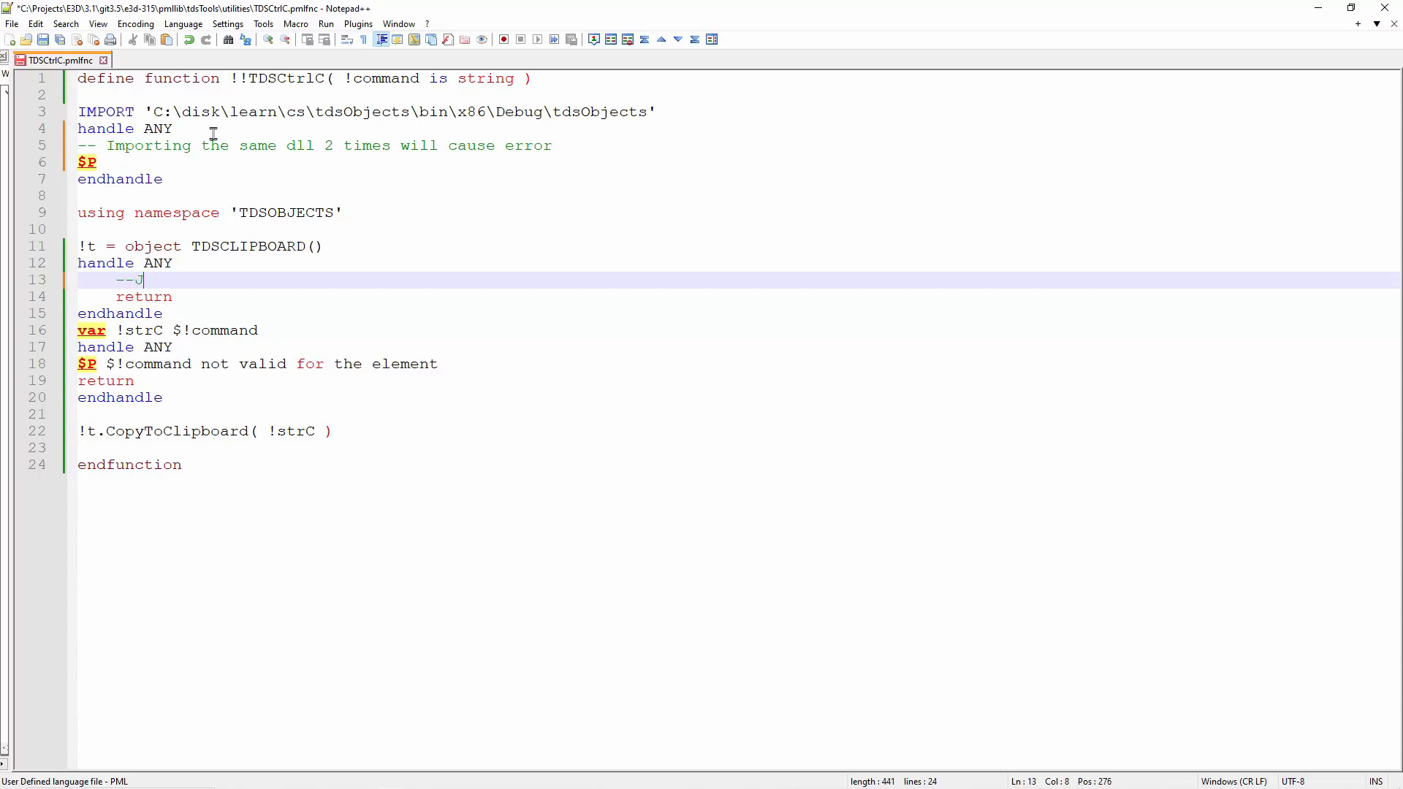
pyautogui.write('Just in case the error')
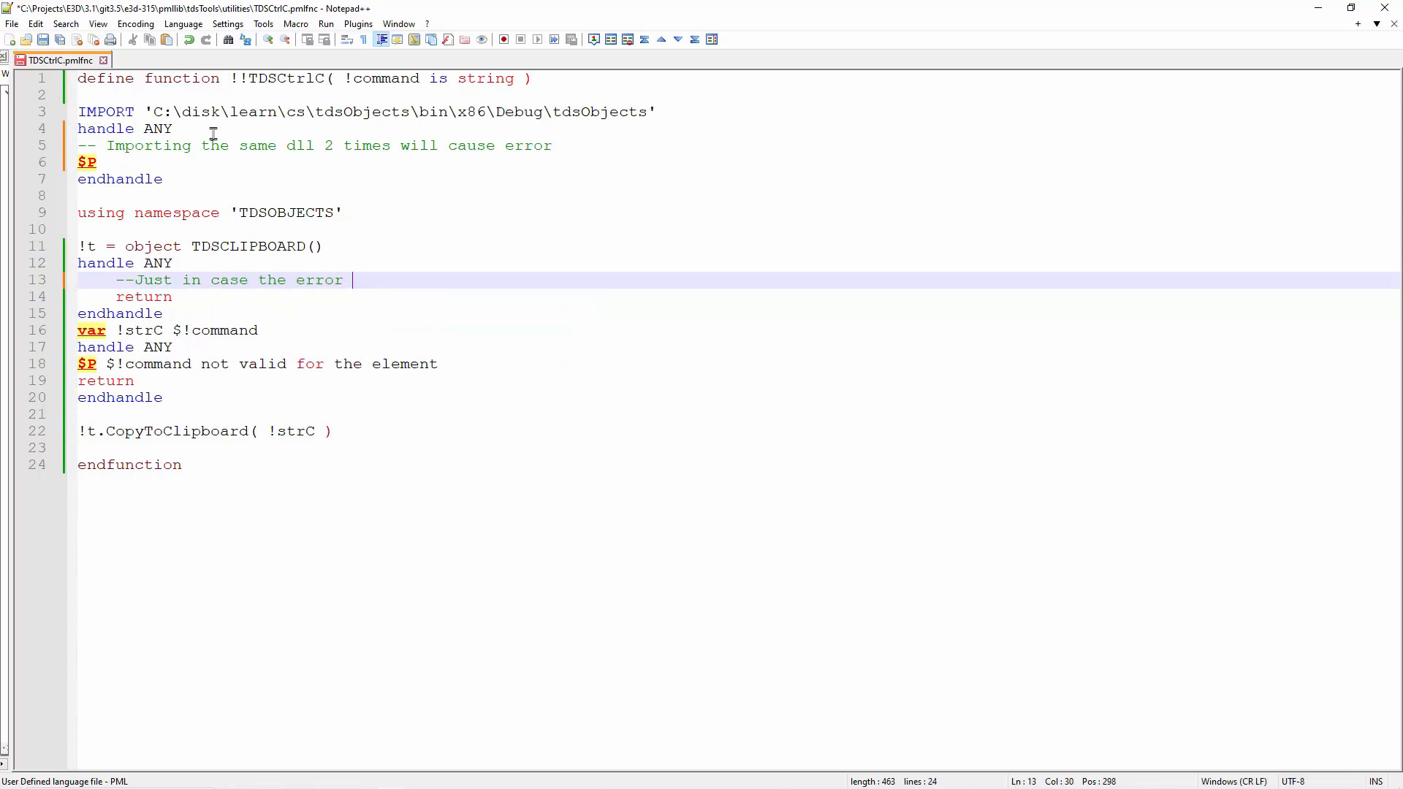
pyautogui.write('is not due to import')
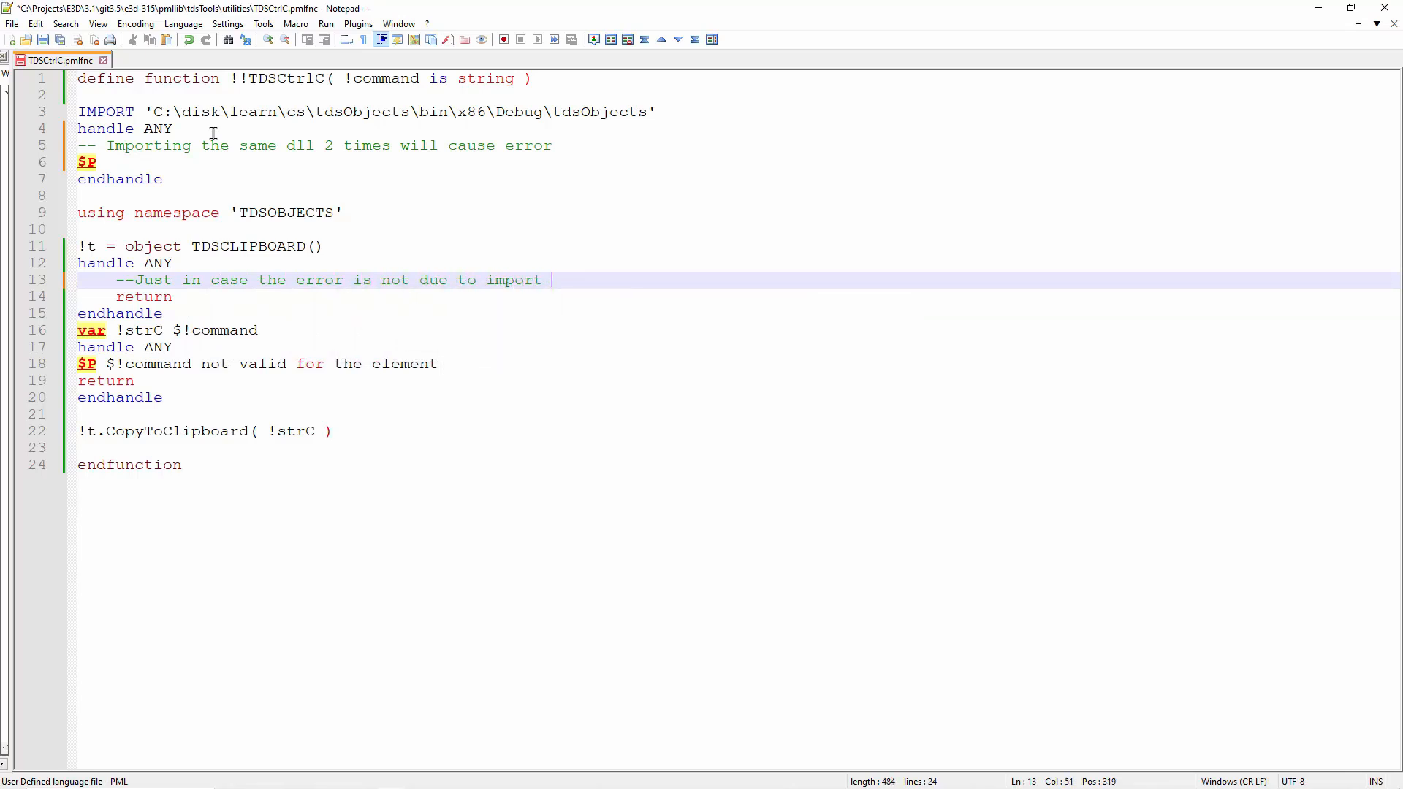
pyautogui.press('Backspace')
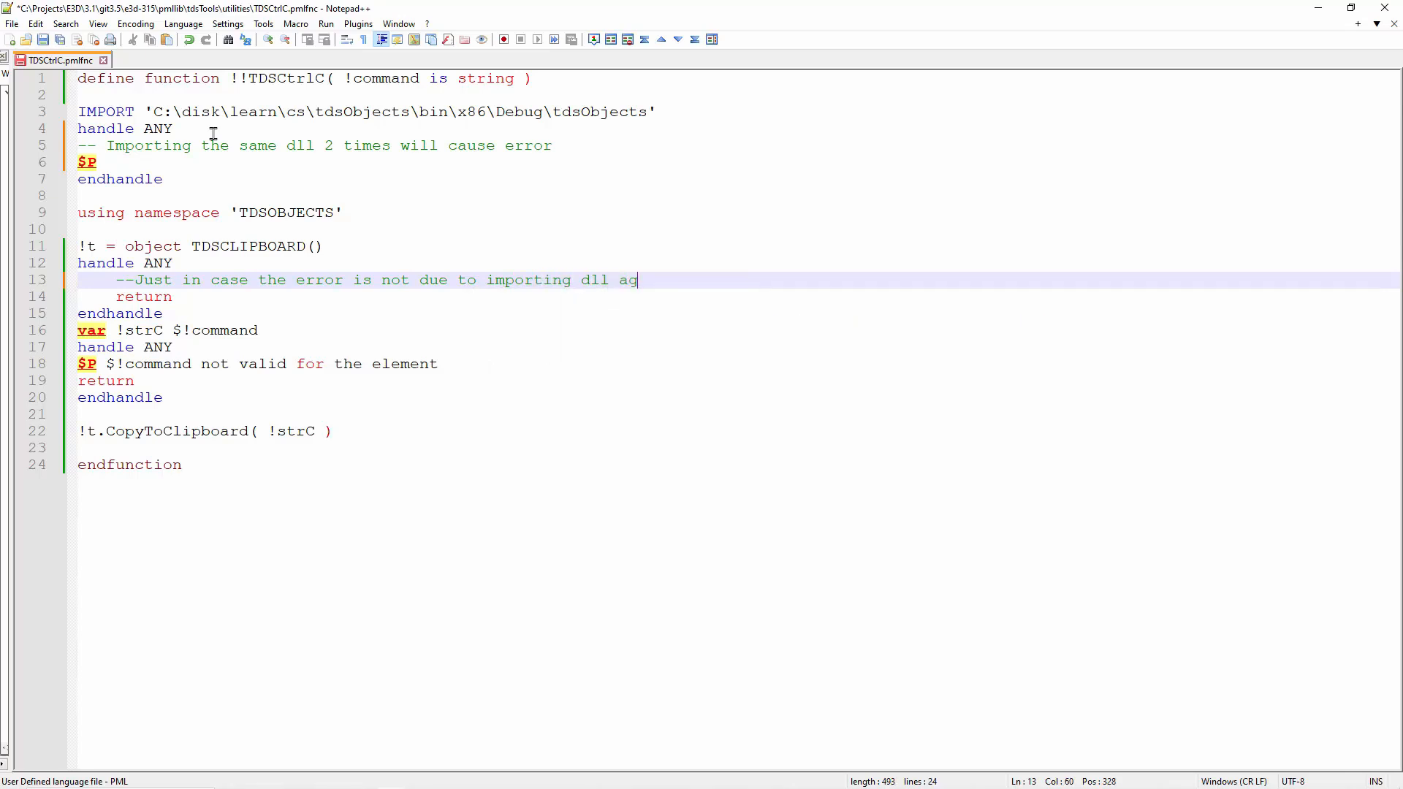
pyautogui.write('in')
pyautogui.write('--But oth')
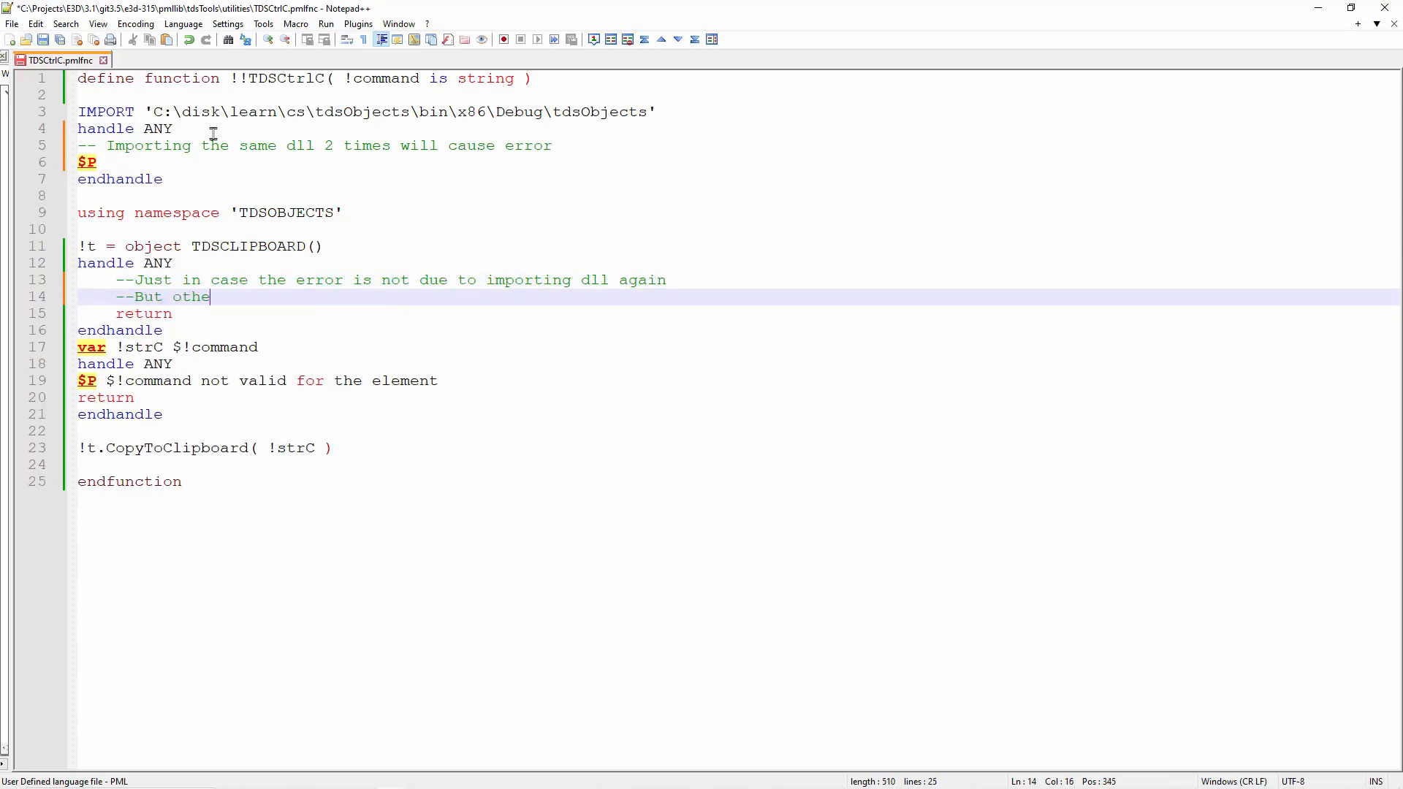
pyautogui.write('error')
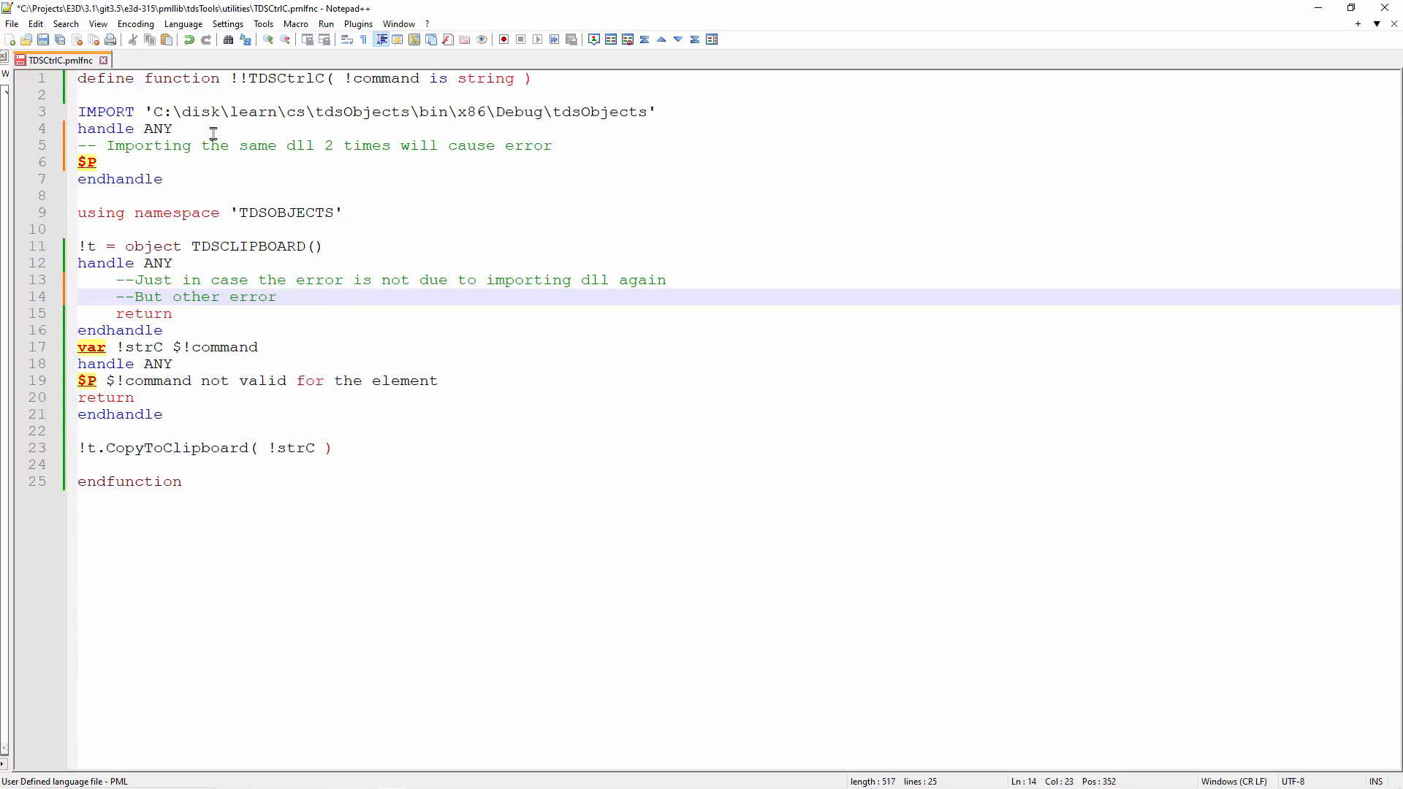
# Add a comment noting old-style assignment is used to assign the command output to a string.
pyautogui.click(120, 330)
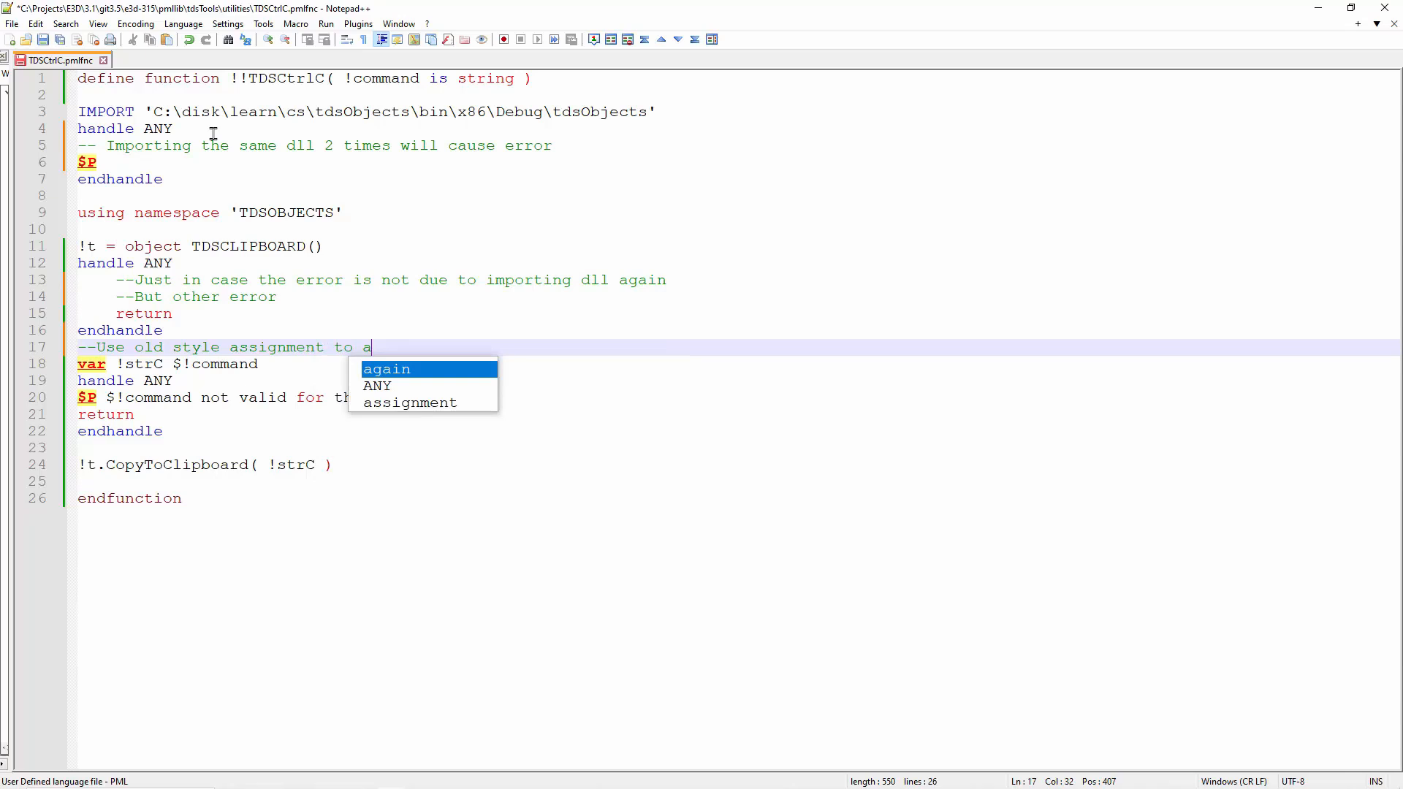
pyautogui.write('ssign ou')
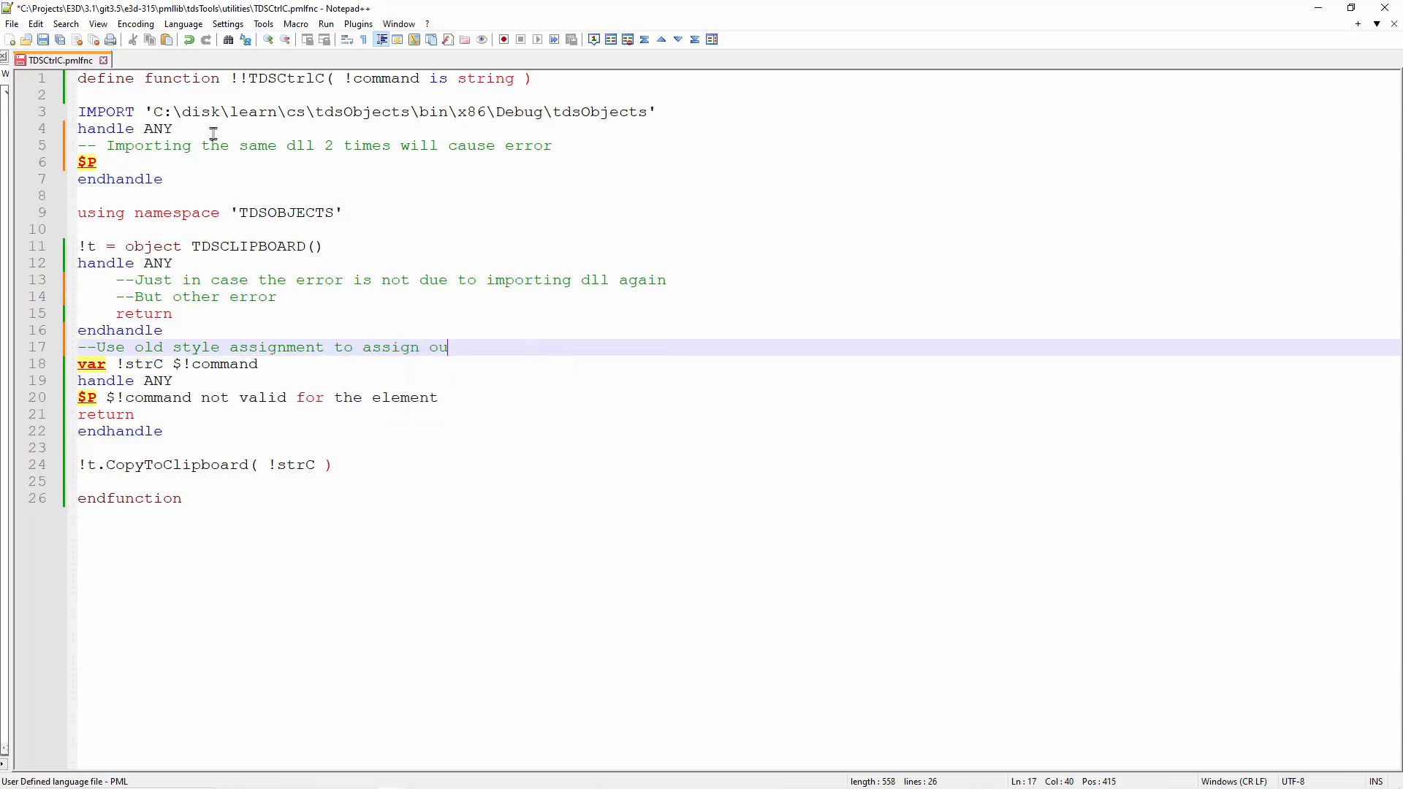
pyautogui.write('tput of the command pass to it to a string')
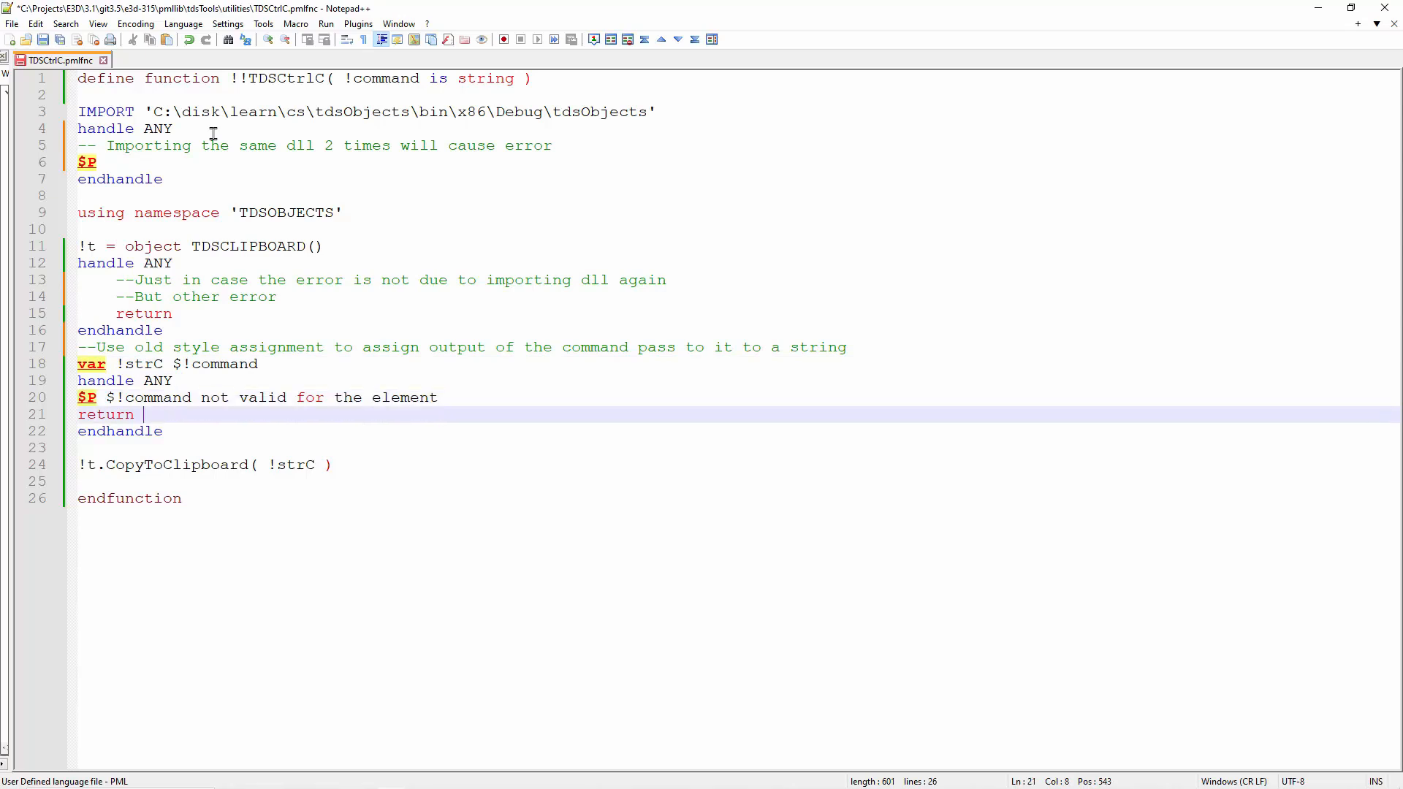
pyautogui.click(333, 465)
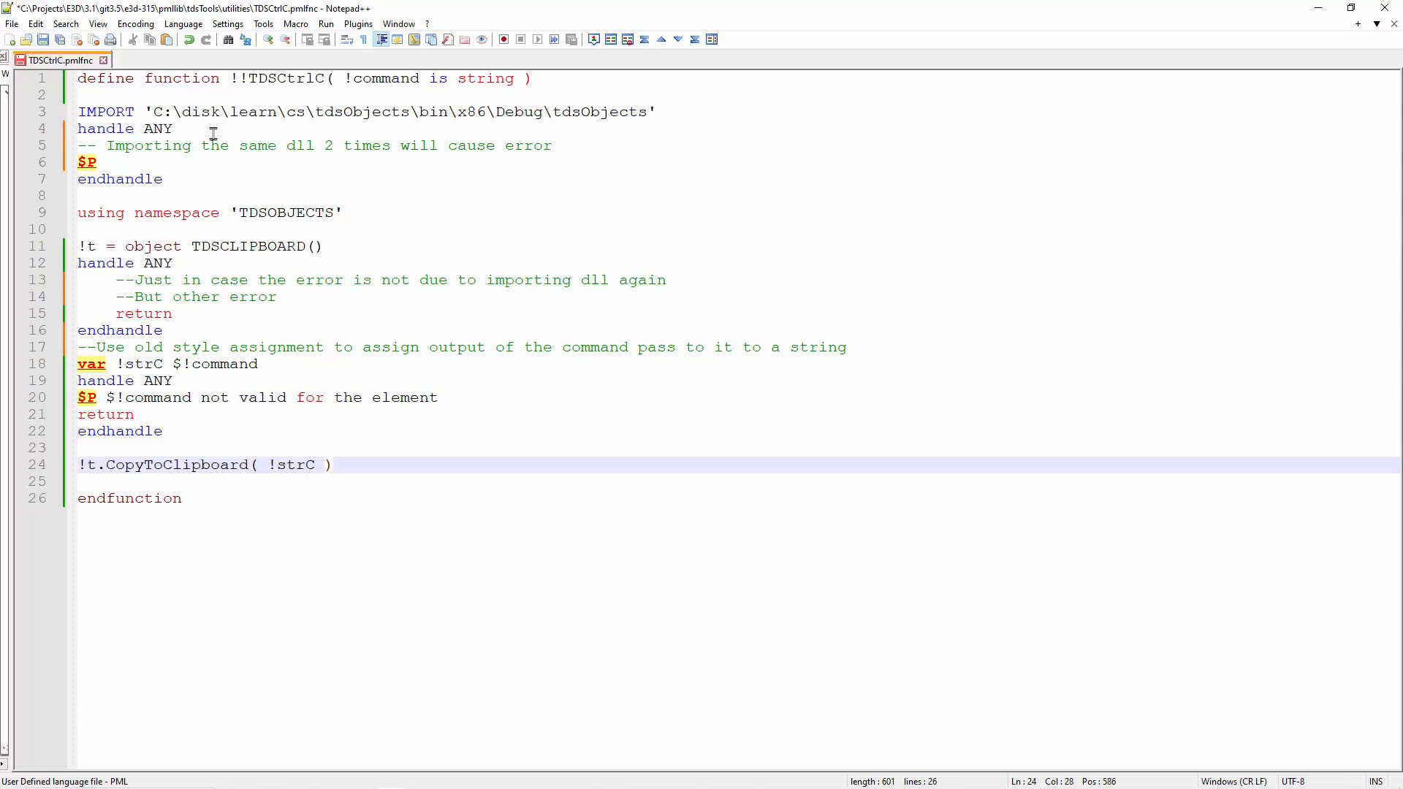
pyautogui.moveTo(57, 45)
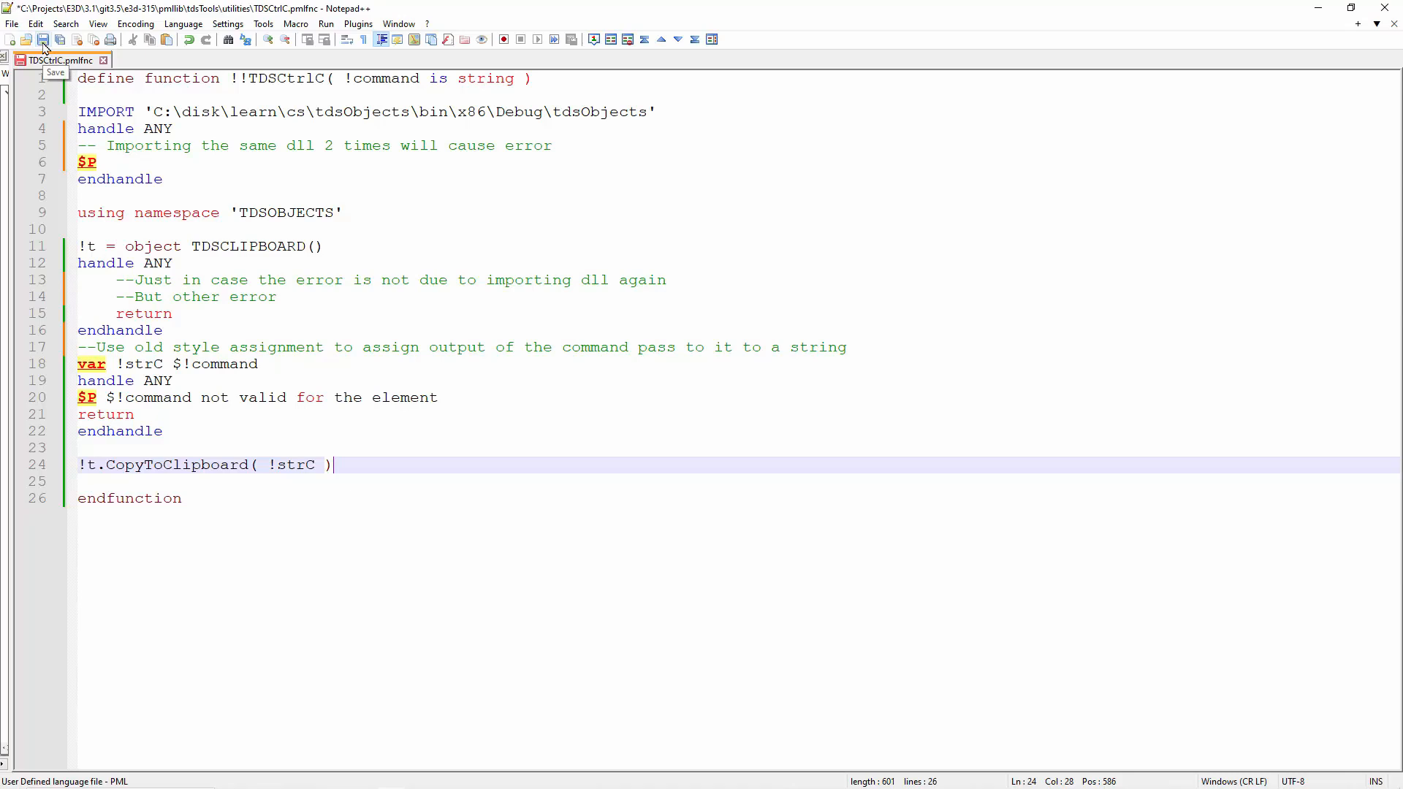
# Save the TDSCtrlC function file.
pyautogui.click(13, 24)
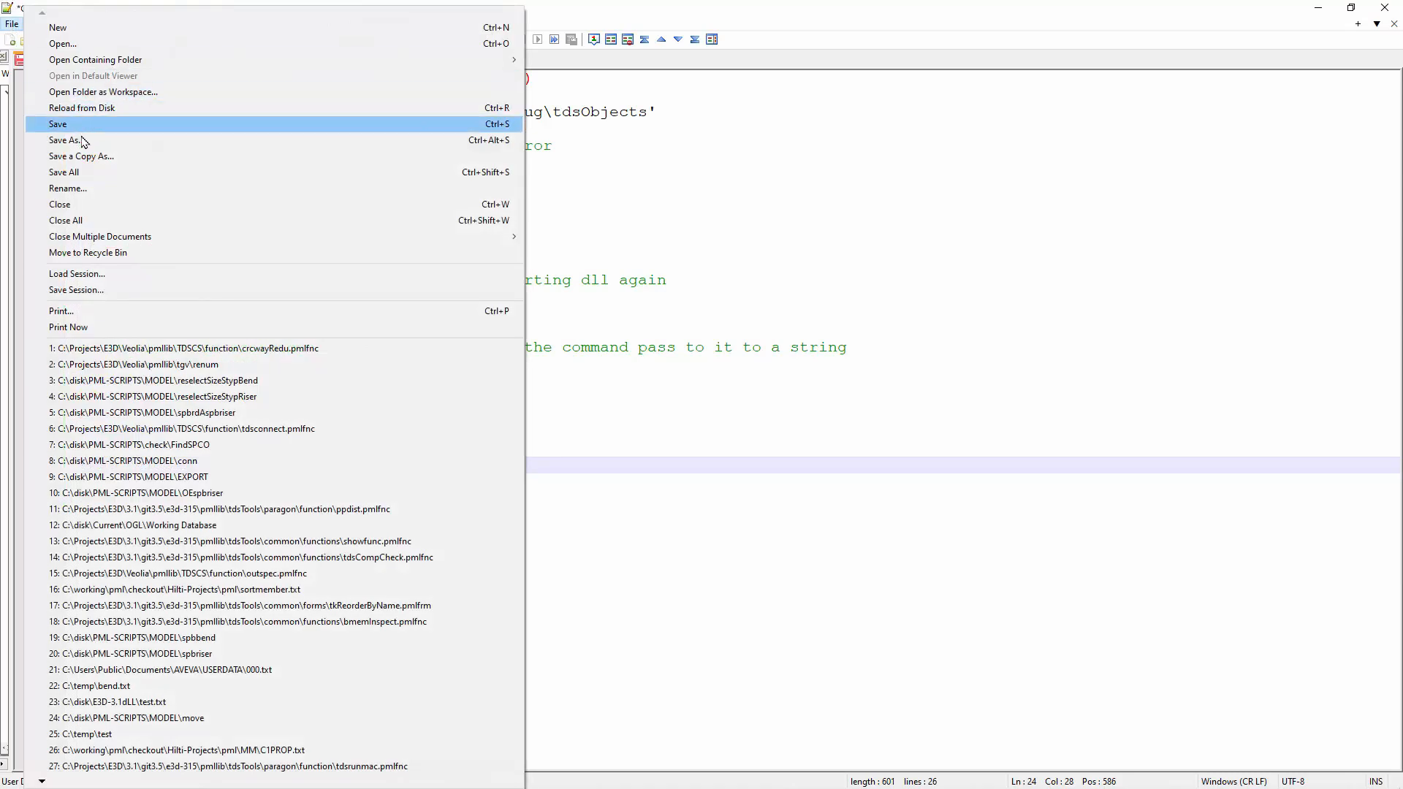
pyautogui.click(61, 140)
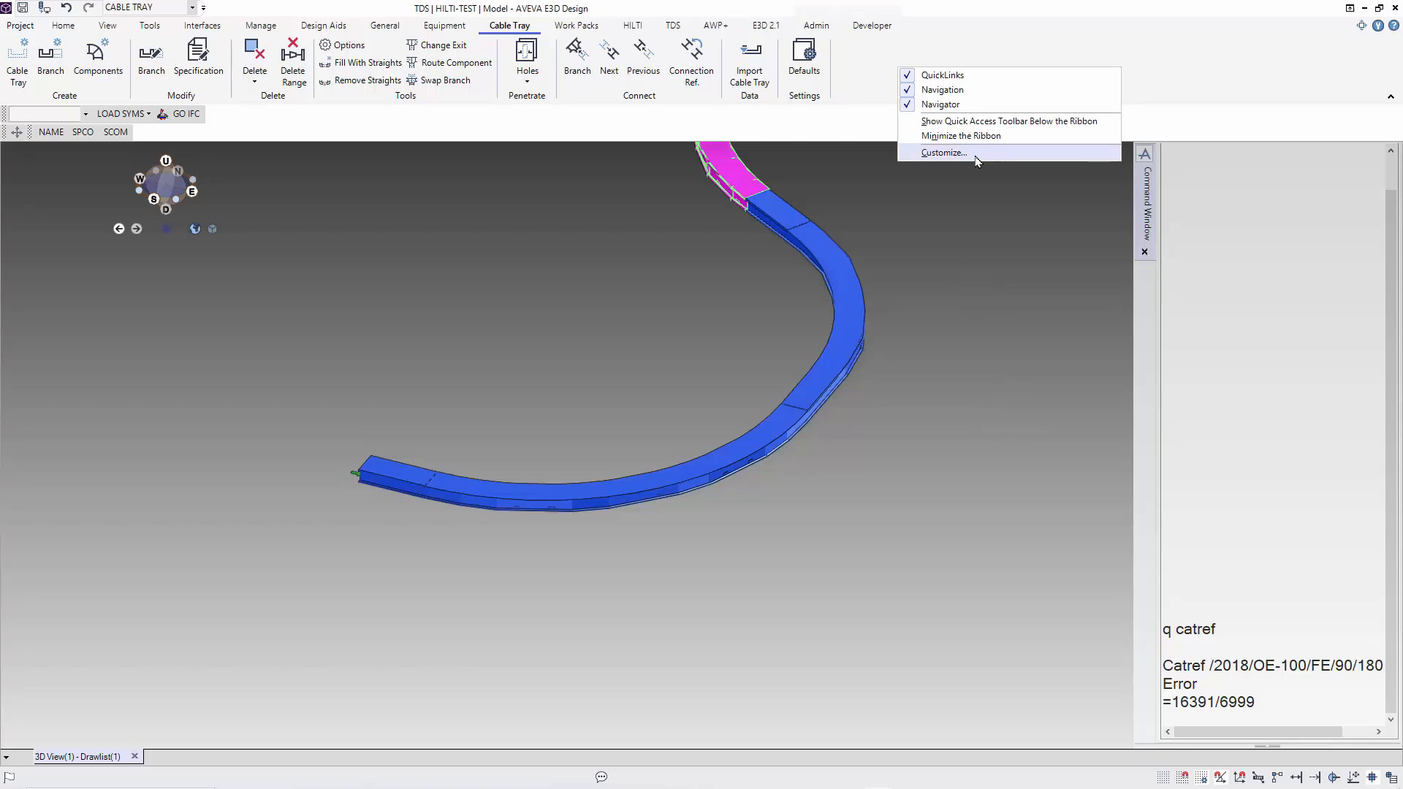
# Show the Customize dialog on the TDSDToolsAddin customization file.
pyautogui.click(945, 153)
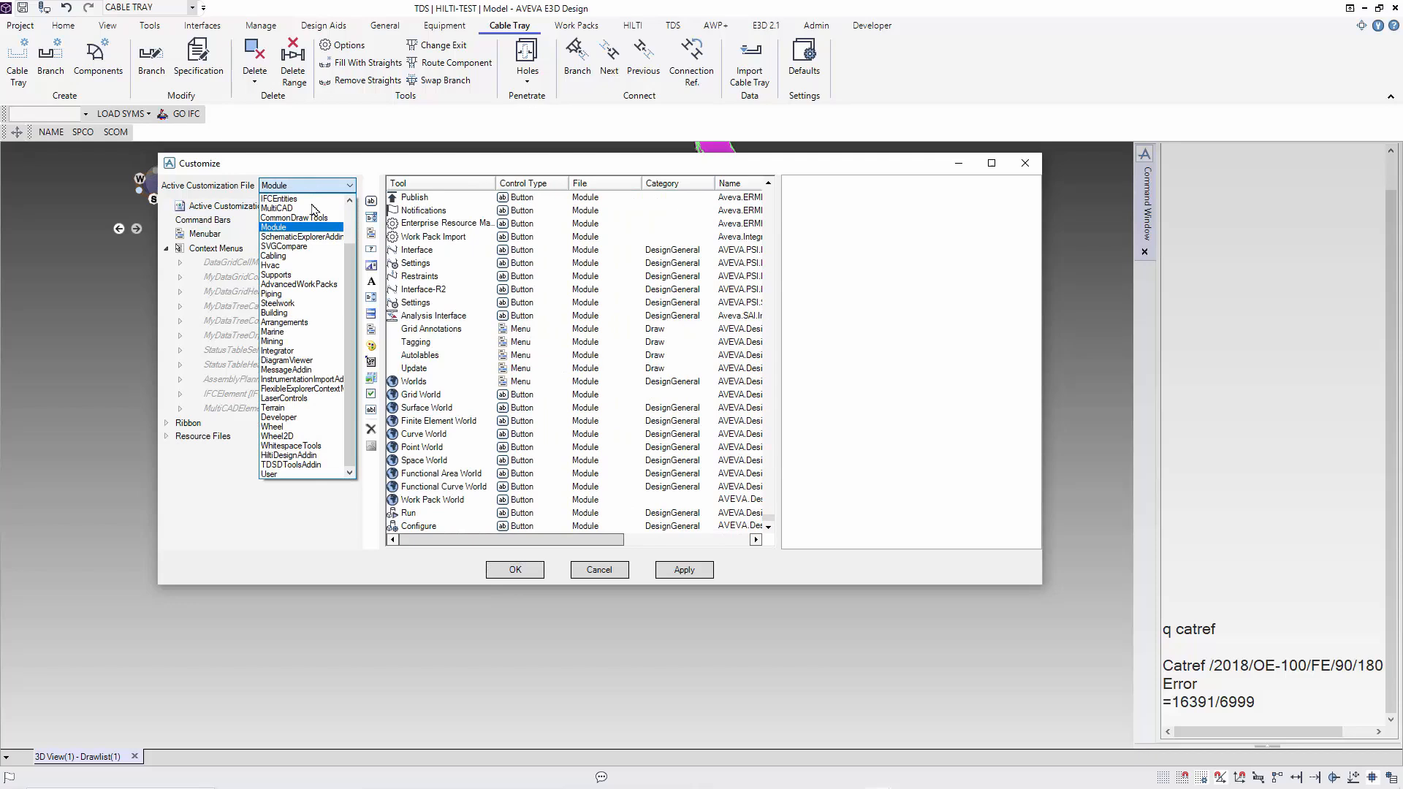
pyautogui.click(291, 465)
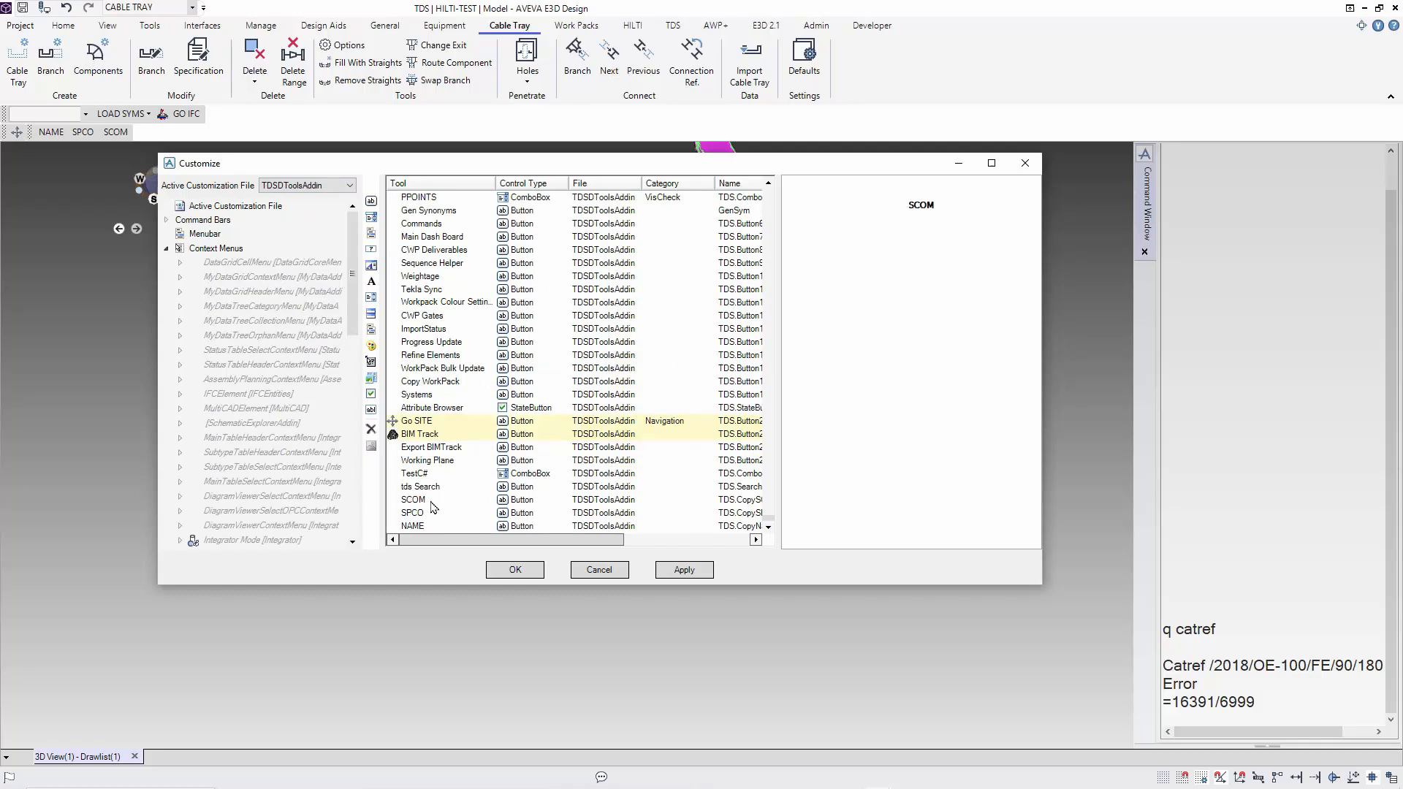
# Review the SCOM tool's macro !!TDSCtrlC('CATREF') and leave it unchanged.
pyautogui.click(412, 500)
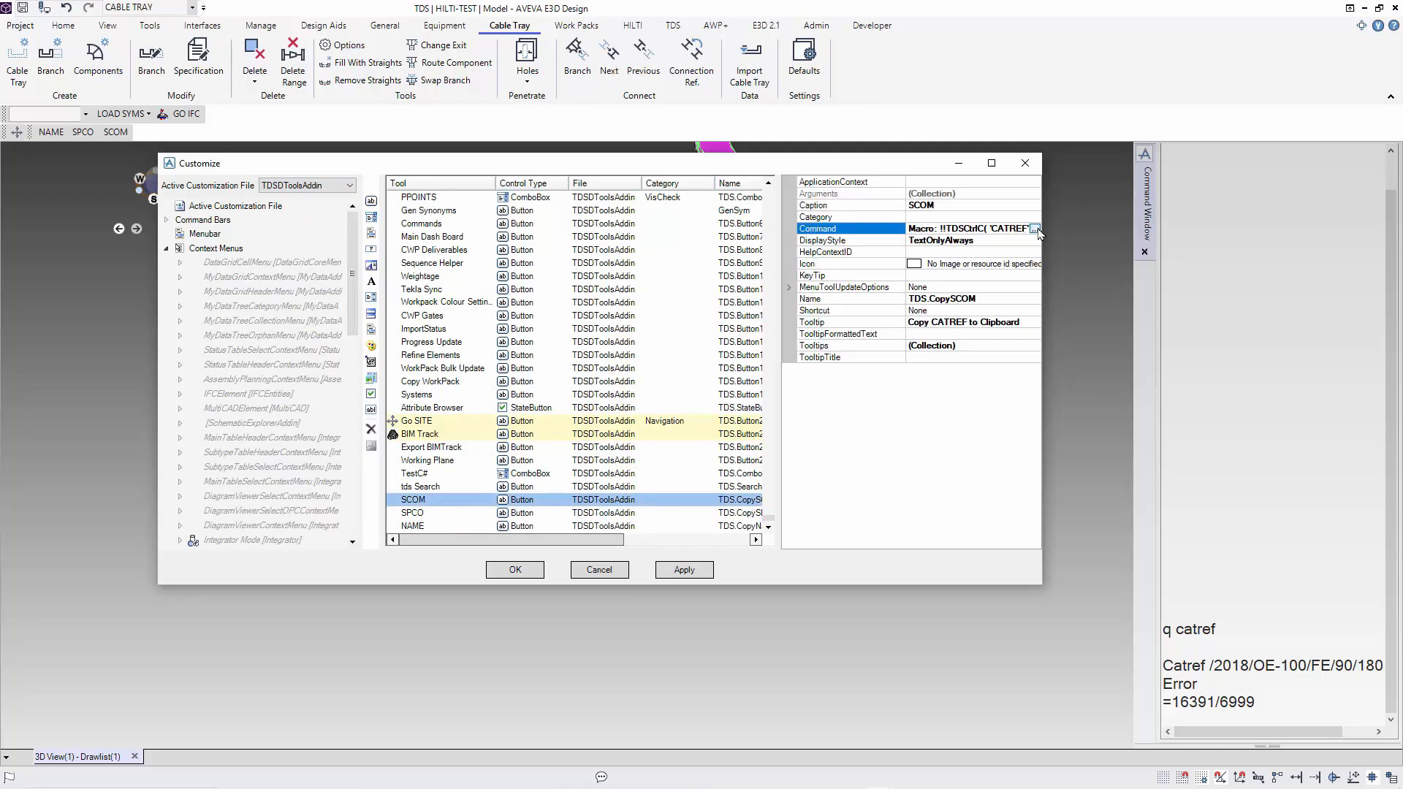
pyautogui.click(1035, 230)
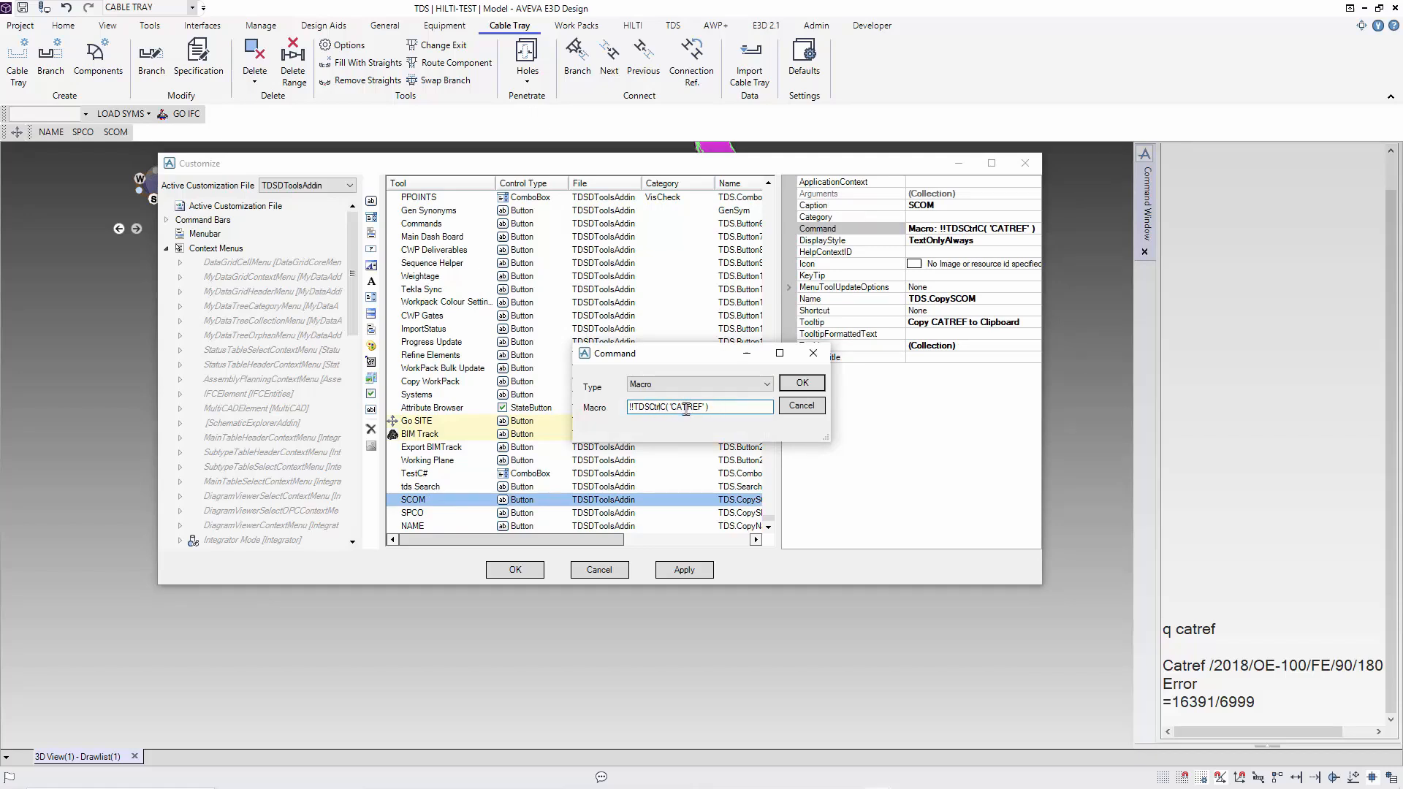
pyautogui.doubleClick(684, 407)
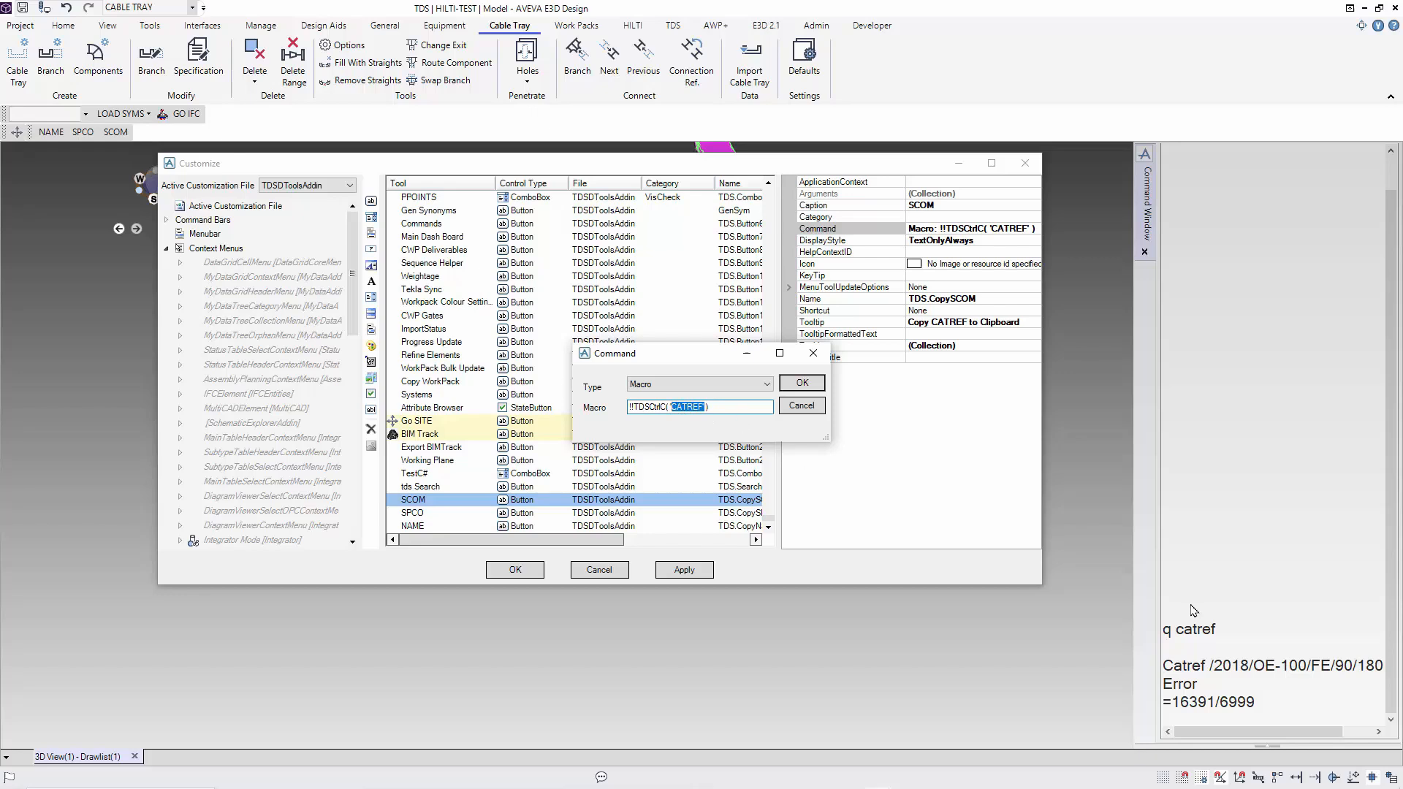
pyautogui.moveTo(735, 421)
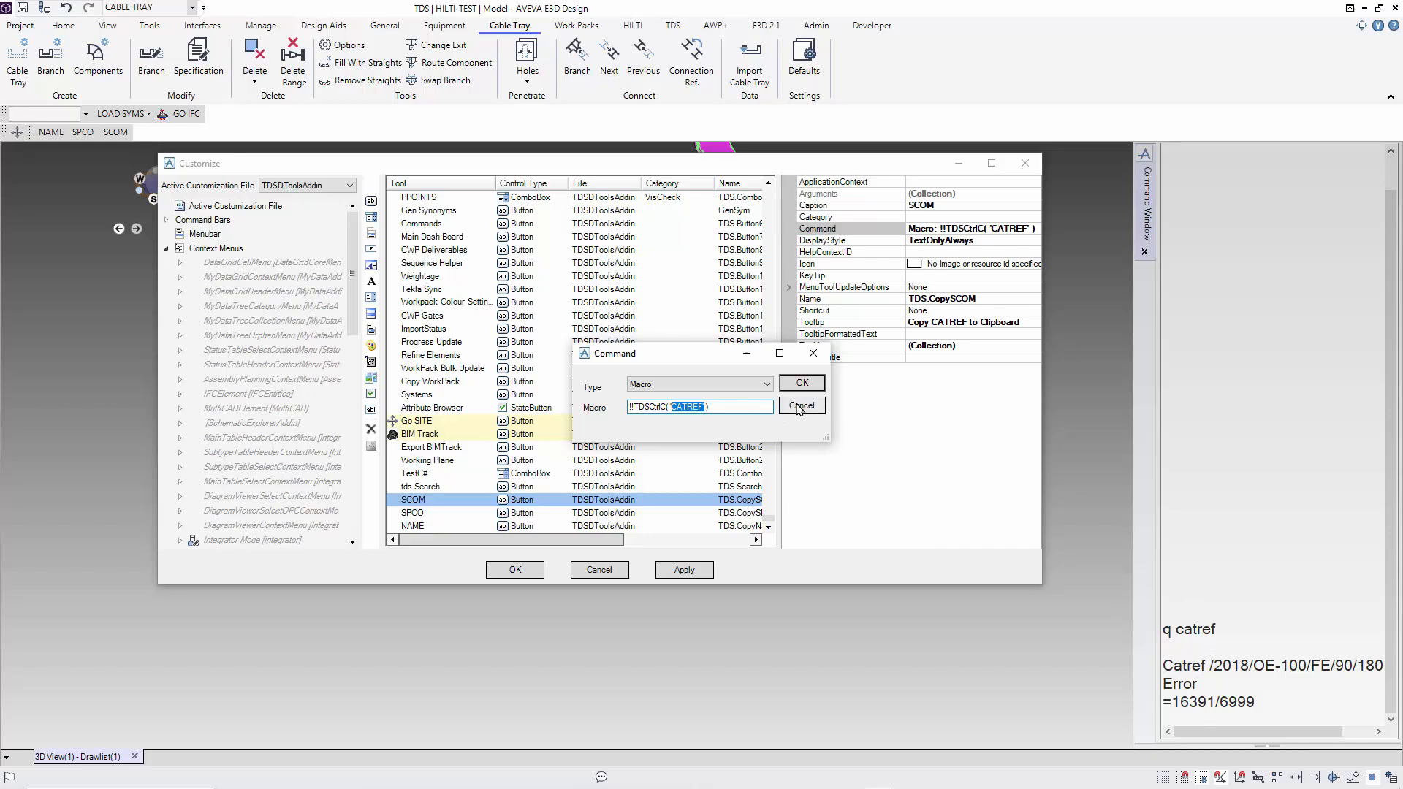
pyautogui.click(801, 407)
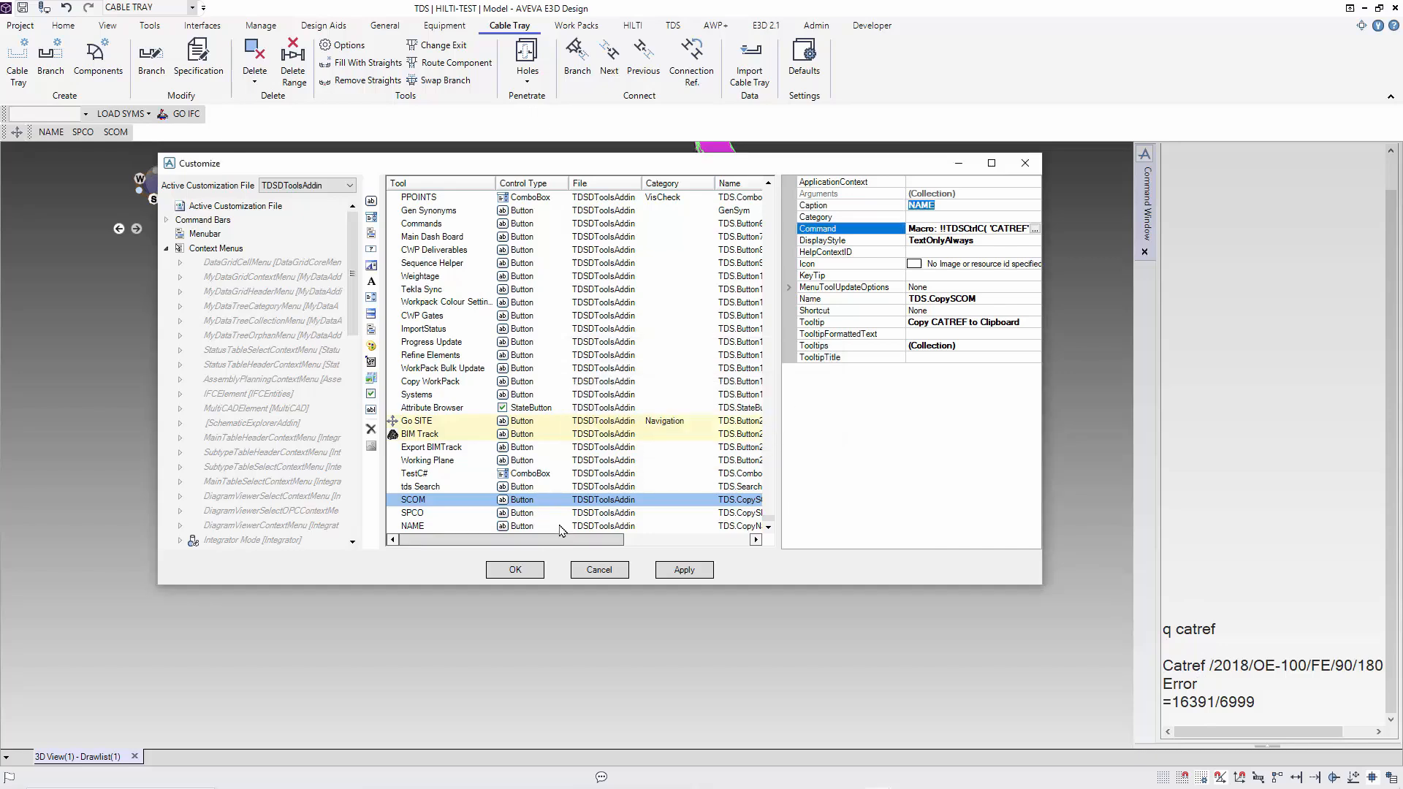
# Create a new button tool captioned PSPEC and bring up its command settings.
pyautogui.rightClick(412, 525)
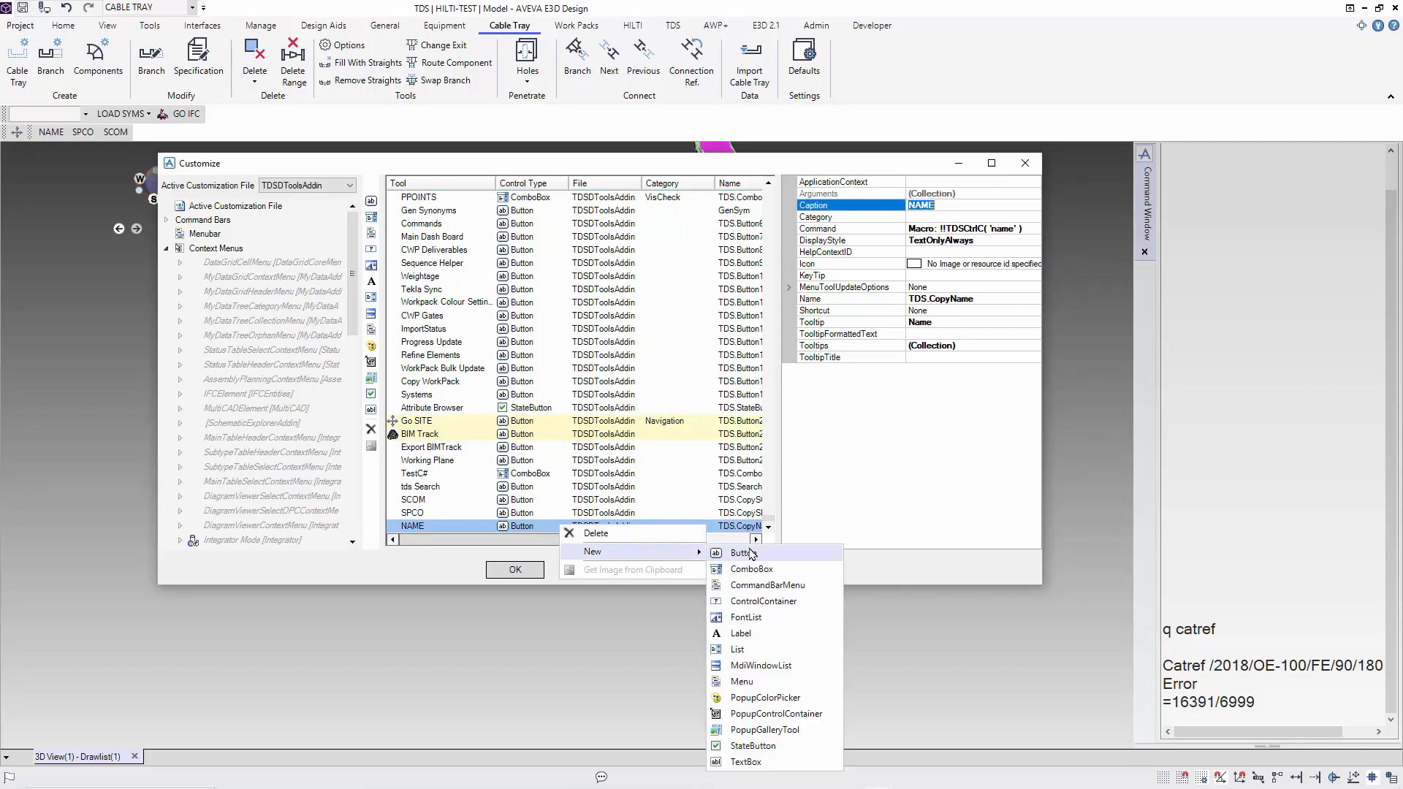
pyautogui.click(740, 553)
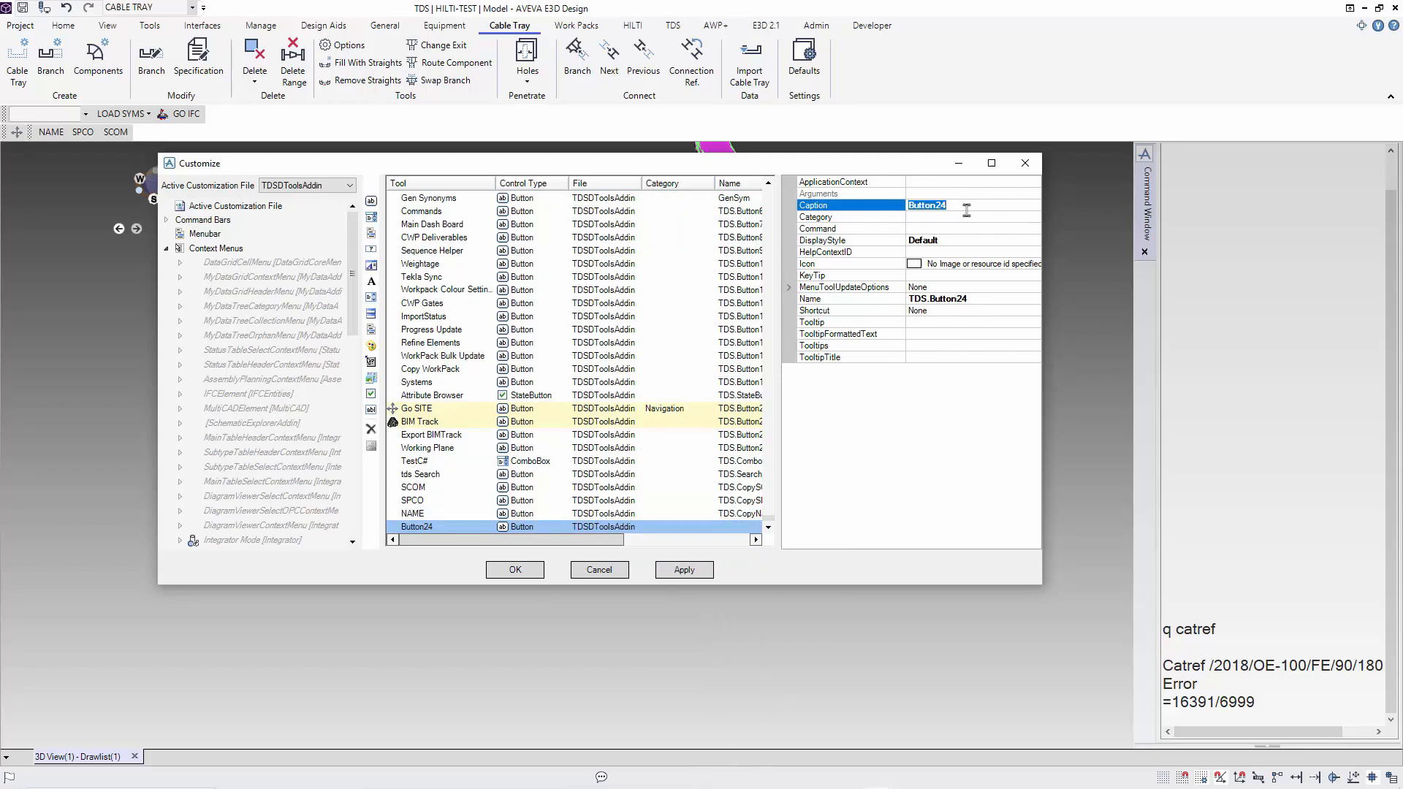
pyautogui.write('PSPEC')
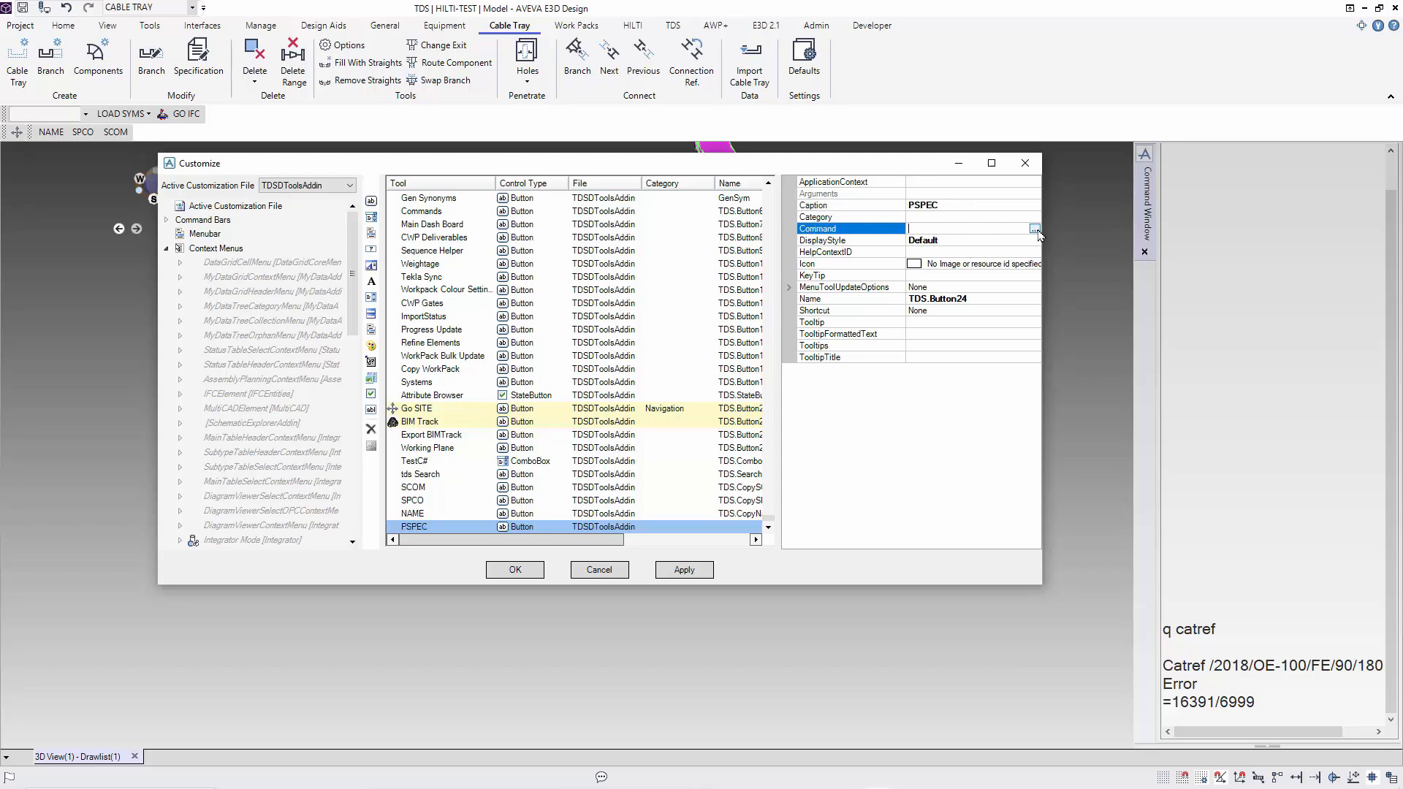
pyautogui.click(1035, 228)
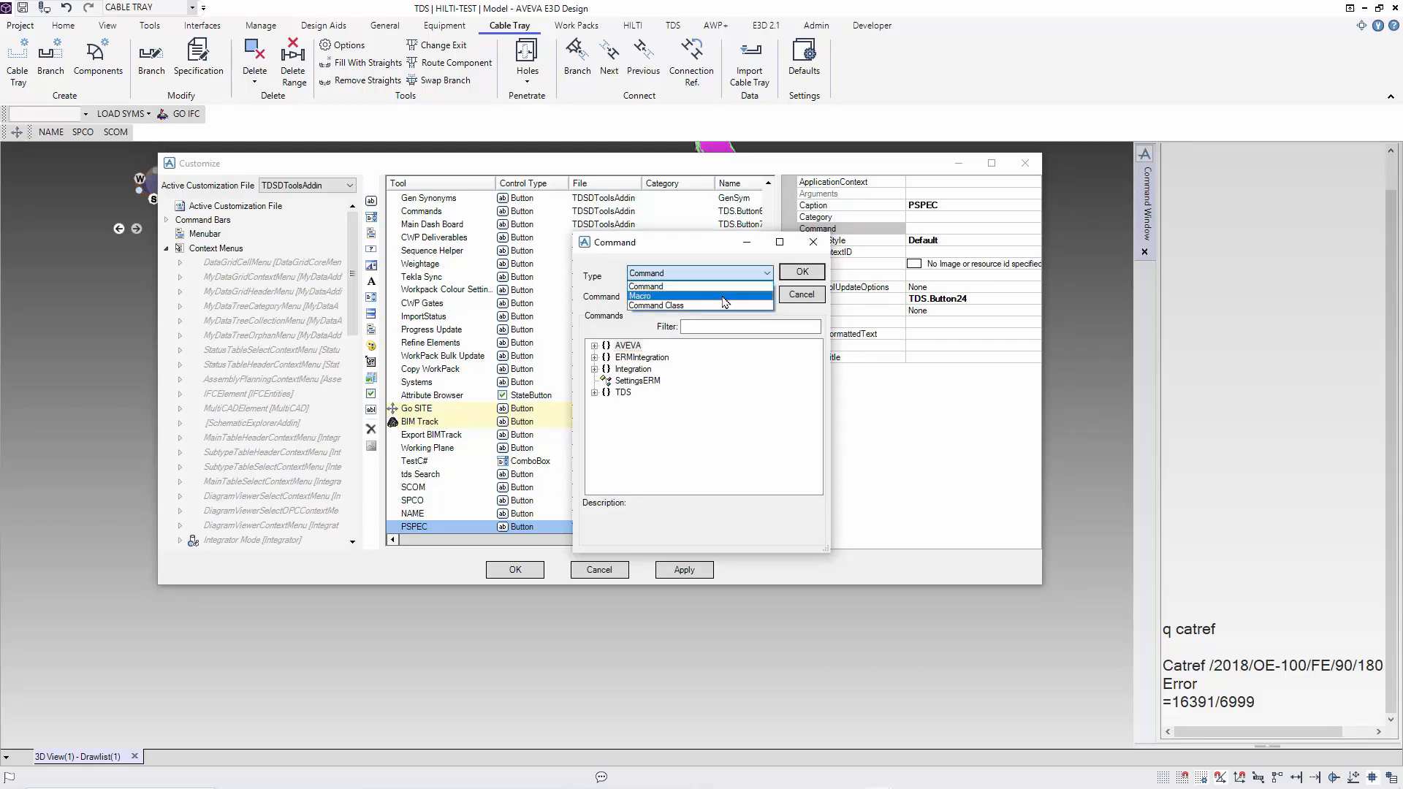
# Set the PSPEC button's command to the macro !!TDSCtrlC('PSPEC') and confirm.
pyautogui.click(641, 295)
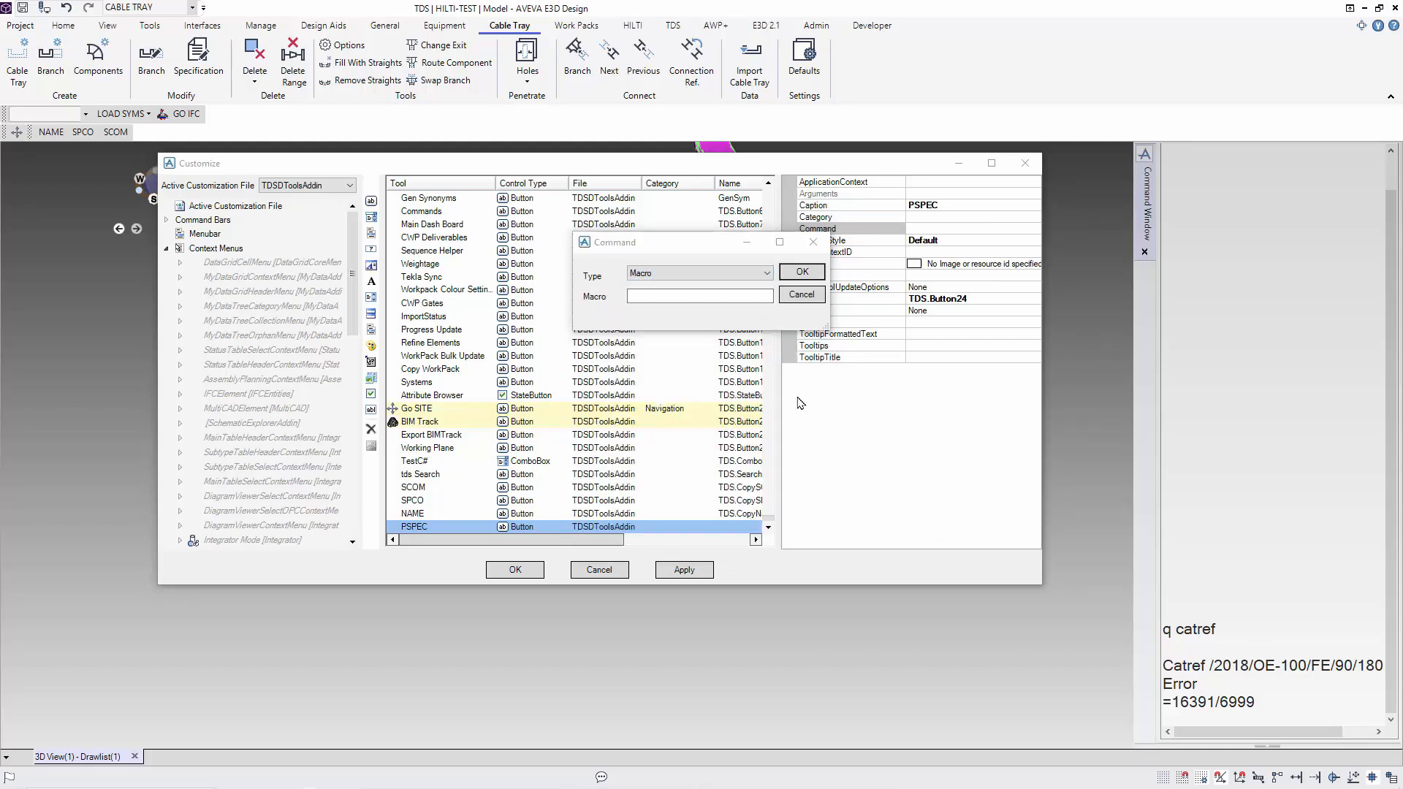
pyautogui.click(699, 296)
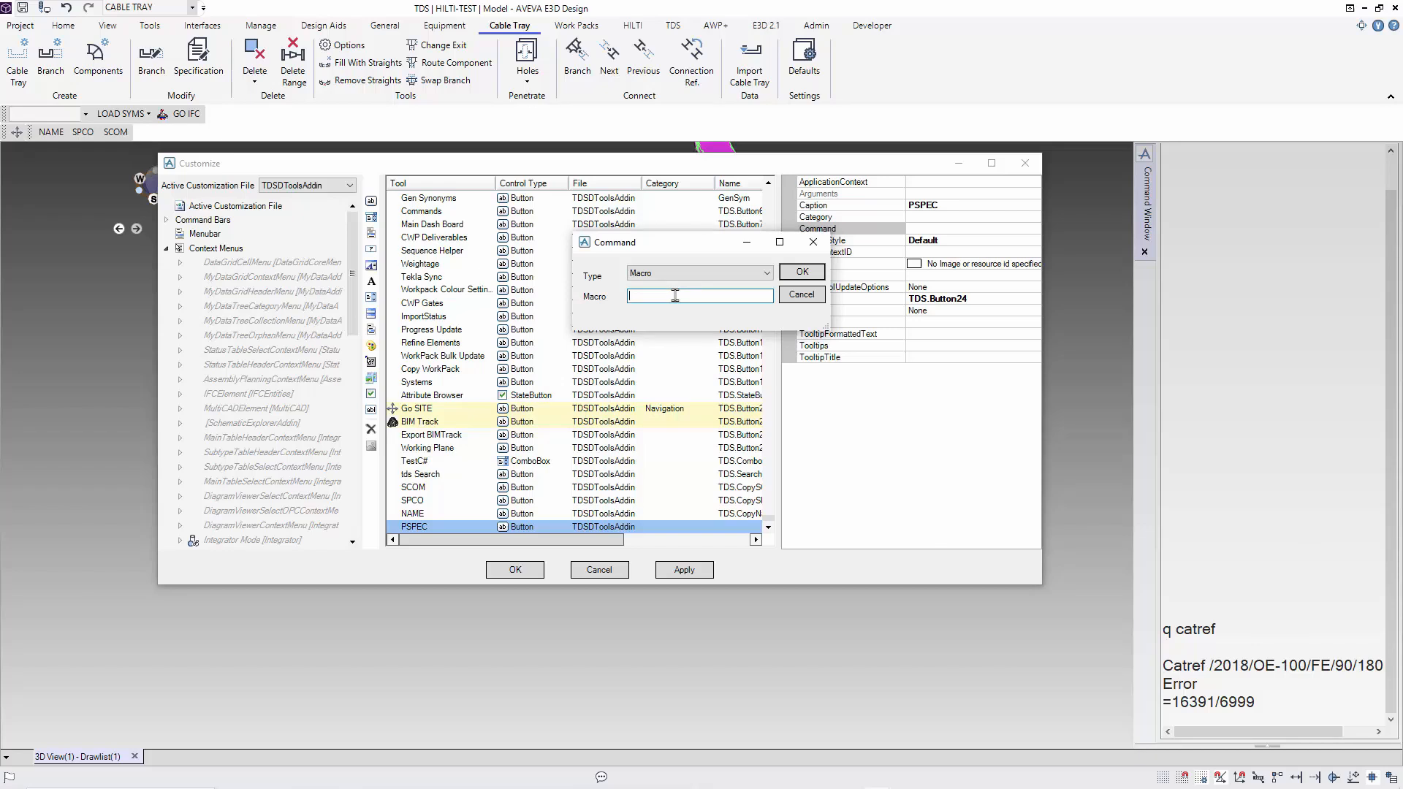
pyautogui.write('!!TDSCtrlC(')
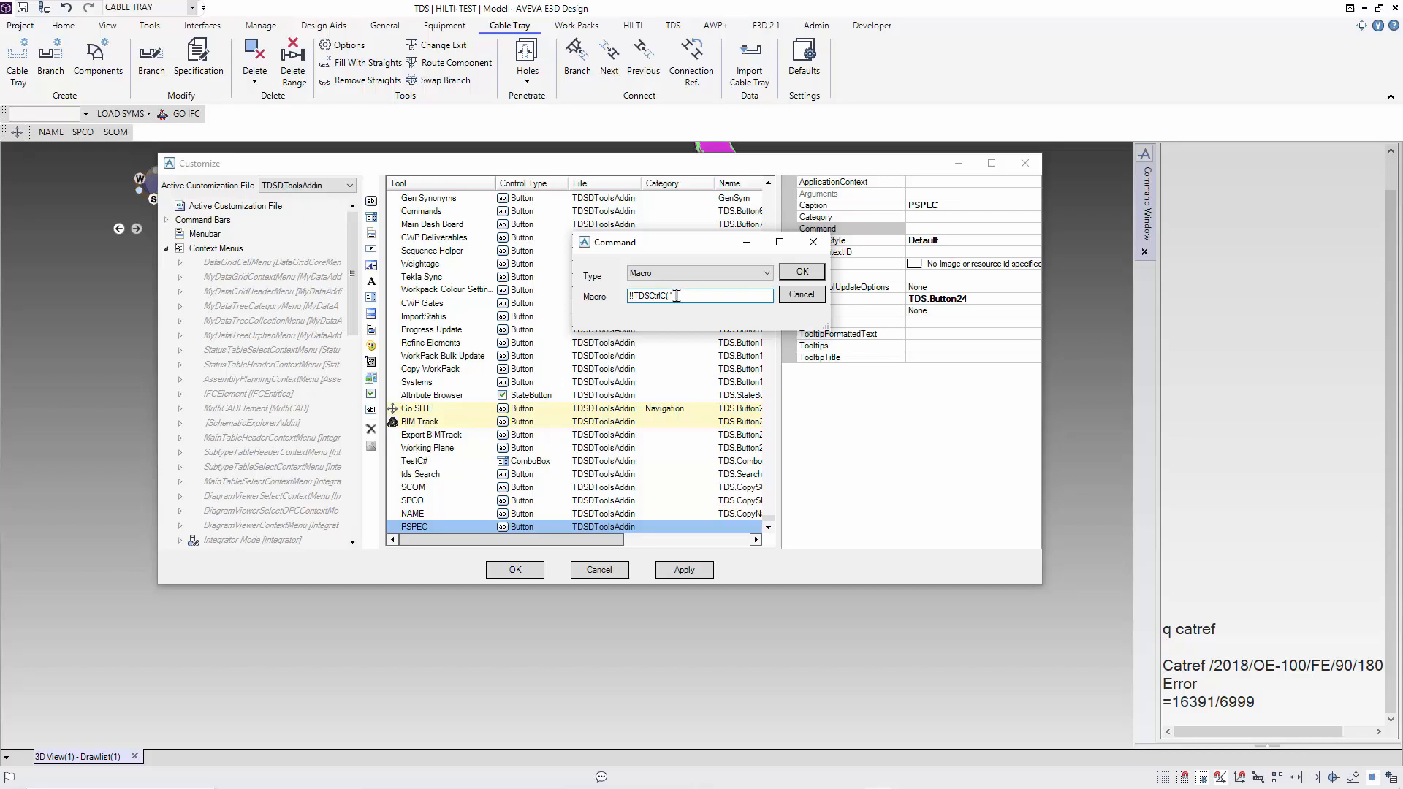
pyautogui.write("'PSPEC')")
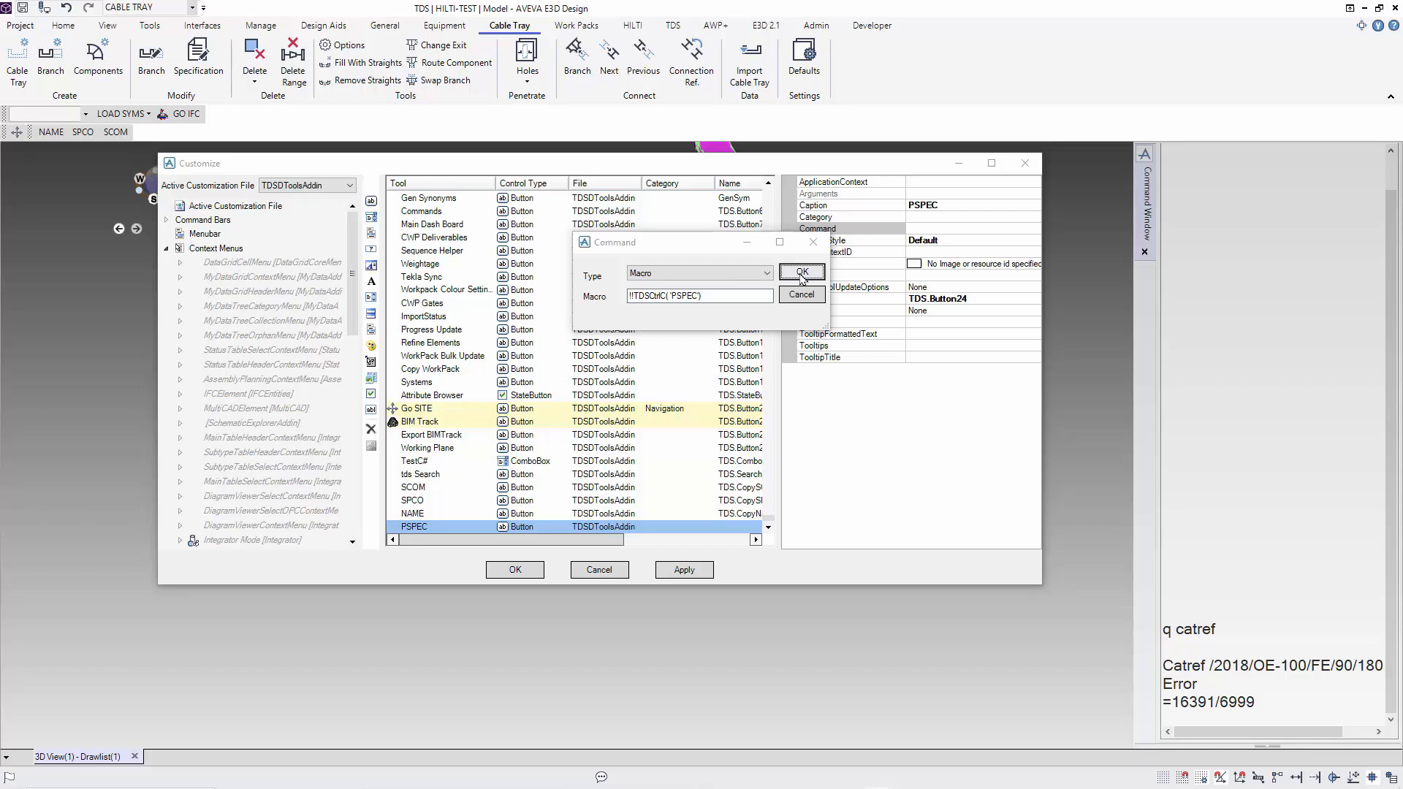
pyautogui.click(801, 272)
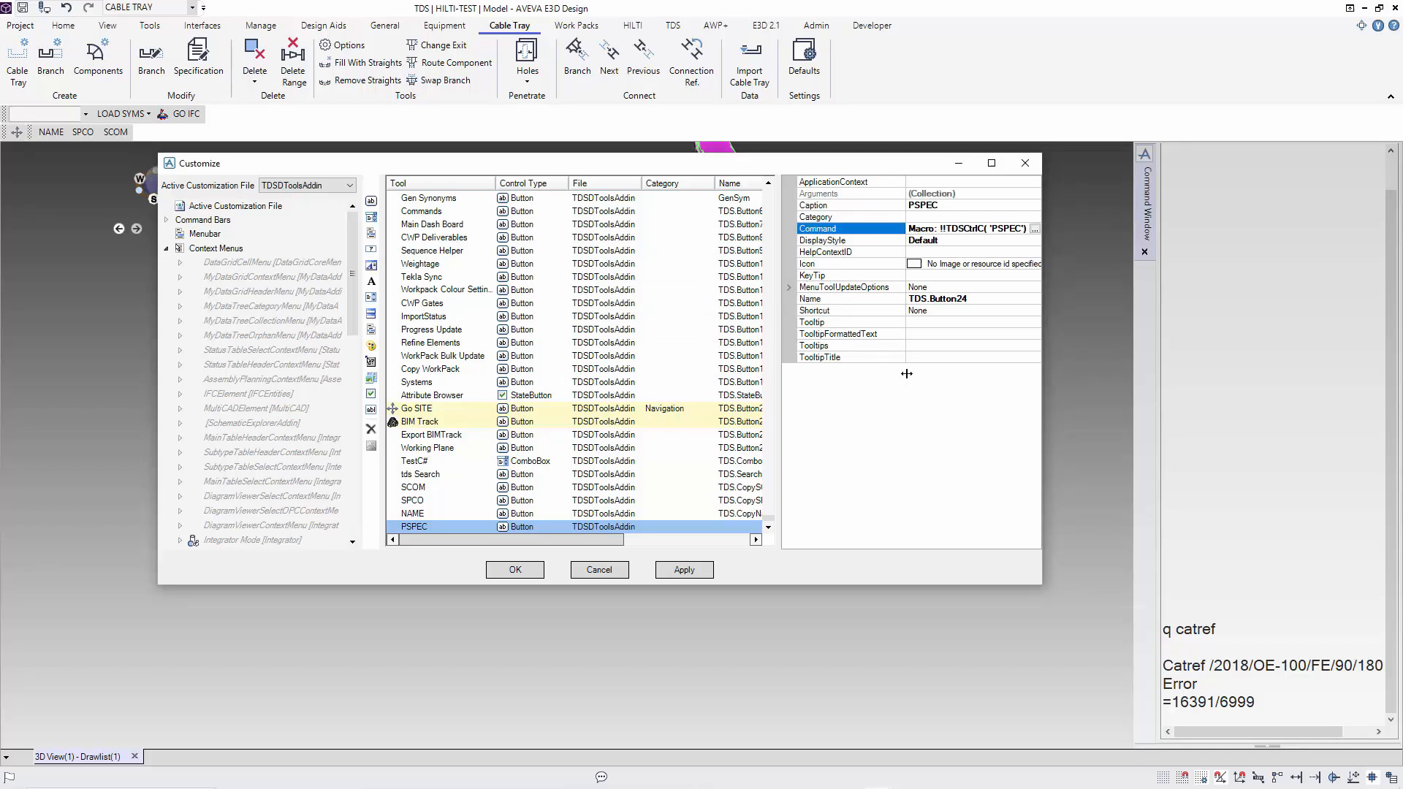
# Set PSPEC's DisplayStyle to TextOnlyAlways and drag it onto the Navigator bar beside NAME, SPCO, SCOM.
pyautogui.click(1032, 239)
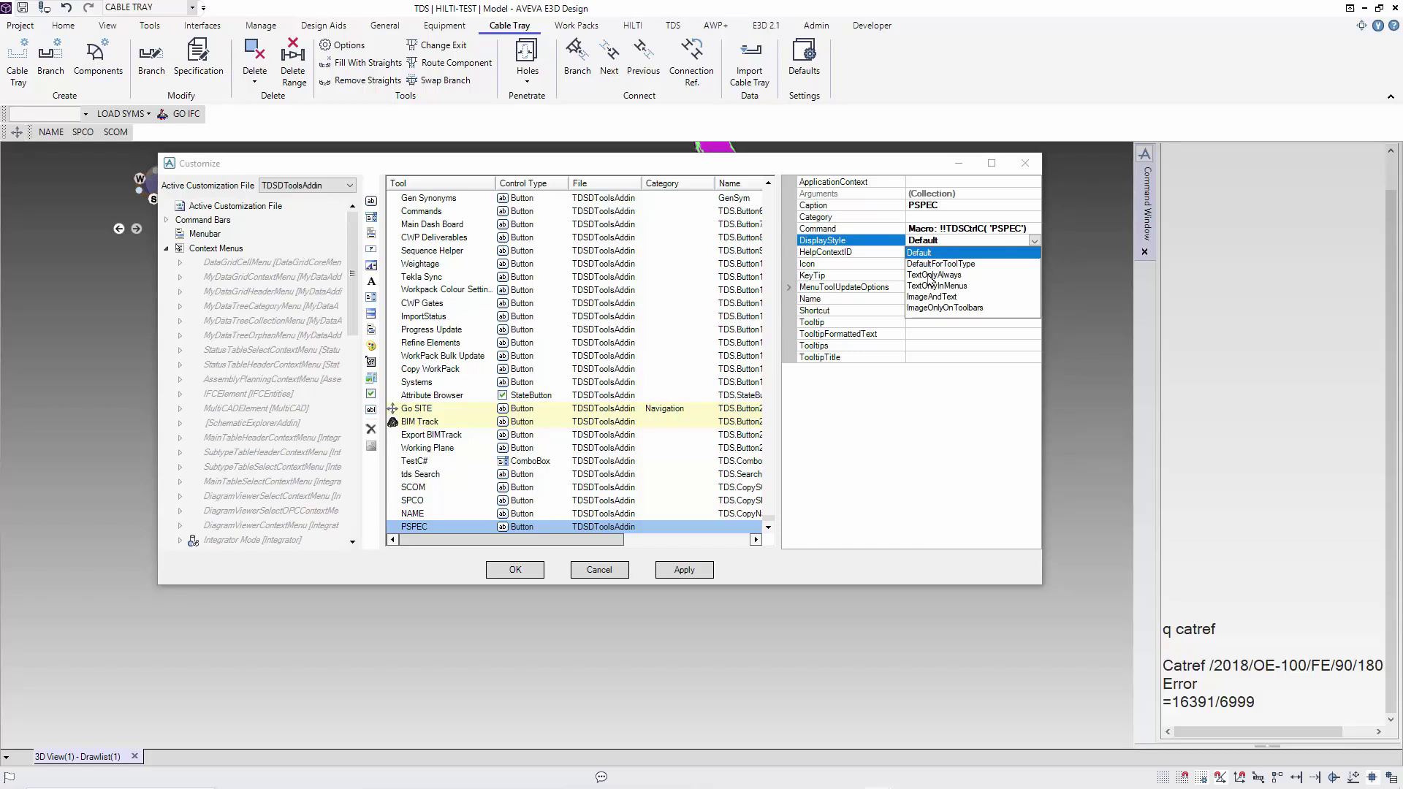
pyautogui.click(934, 274)
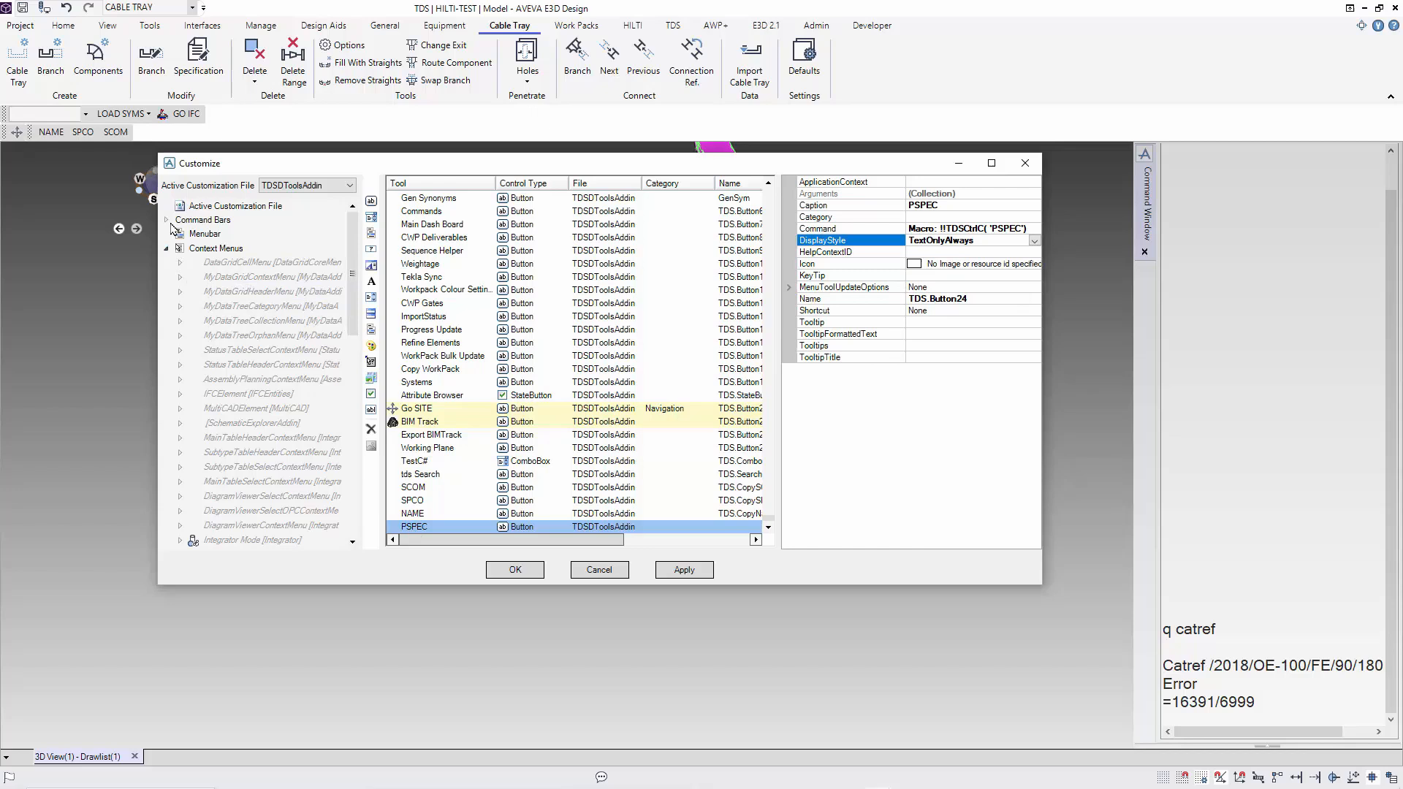
pyautogui.click(167, 219)
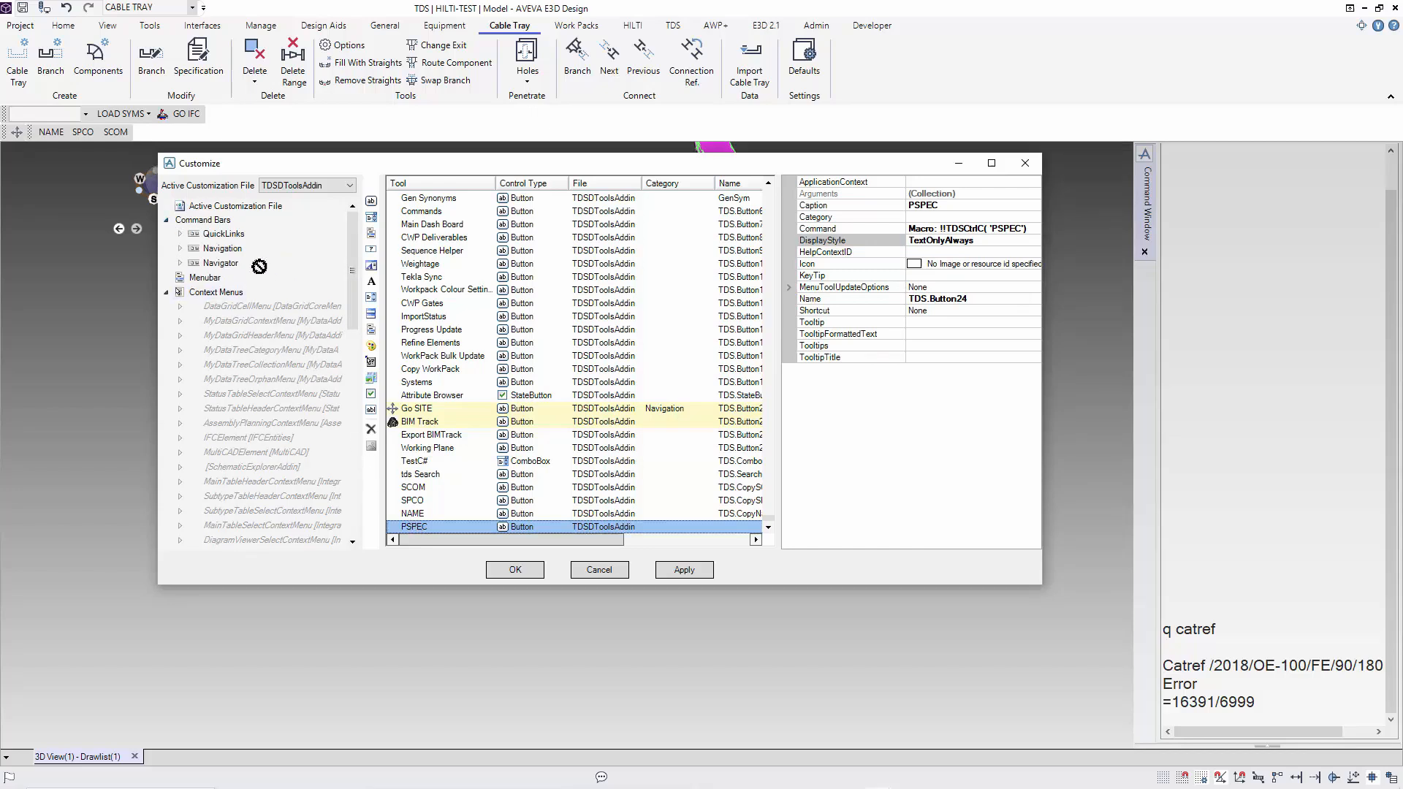
pyautogui.click(179, 263)
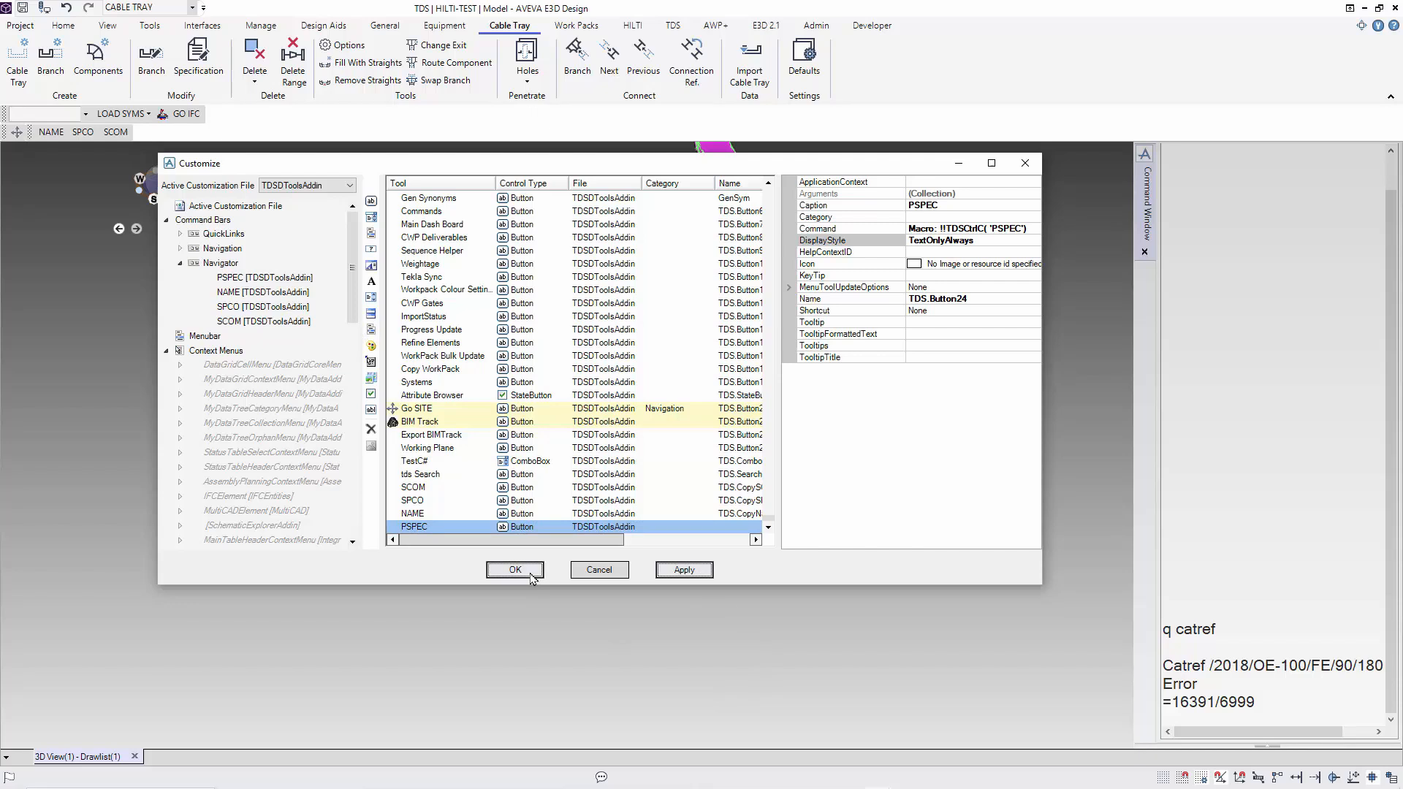
# Confirm the customization, then paste the copied spec /2018OGLAEND/OE-100/SS into the command window.
pyautogui.click(515, 570)
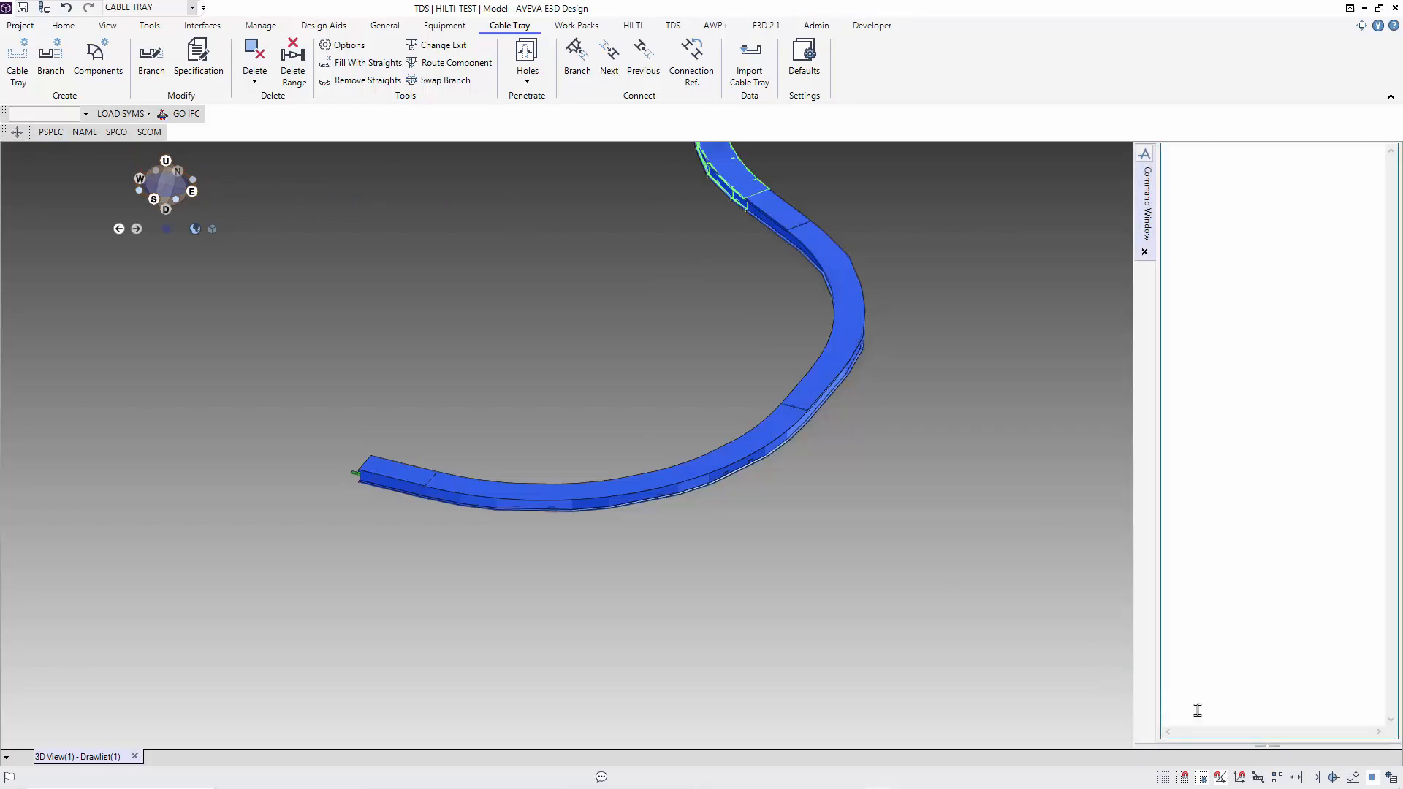
pyautogui.write('/2018OGLAEND/OE-100/SS')
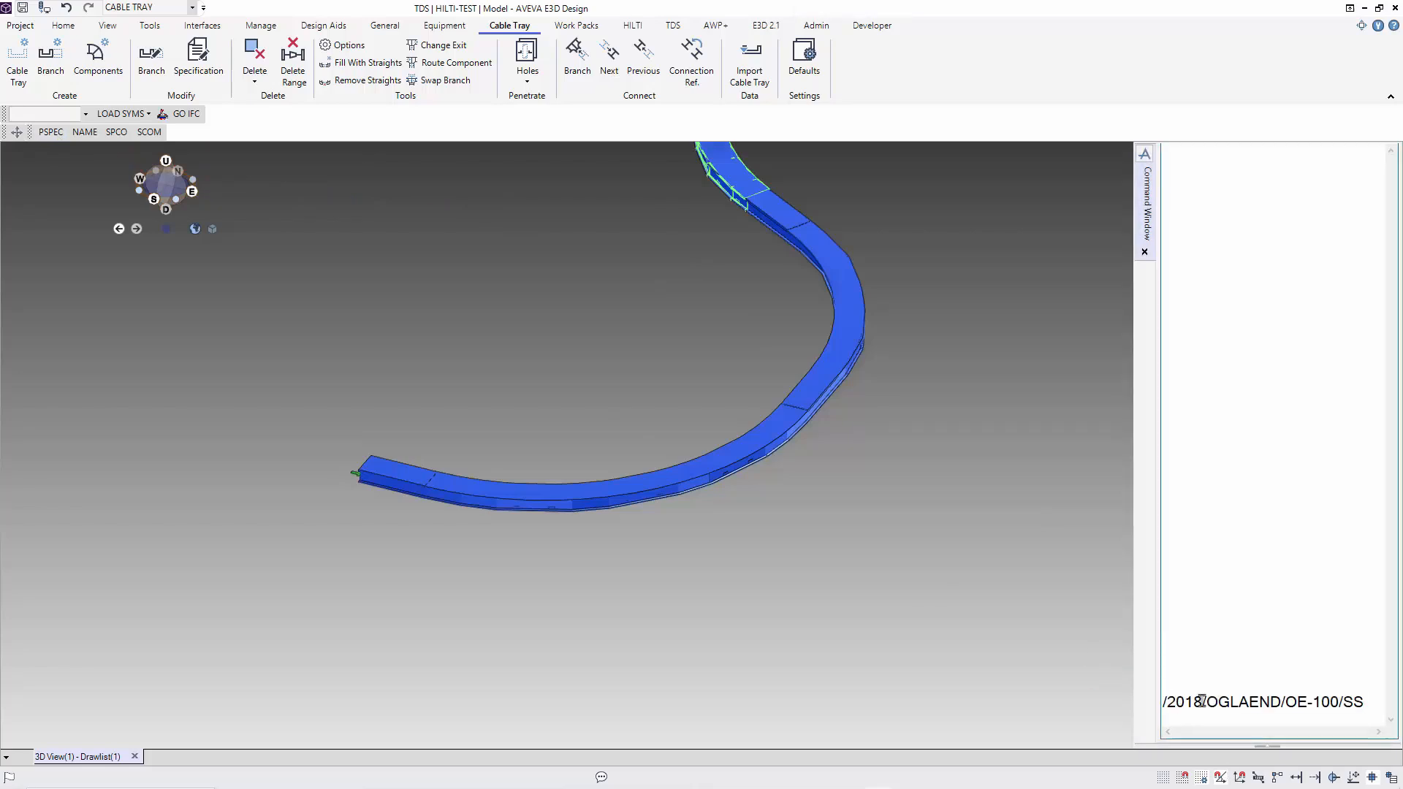